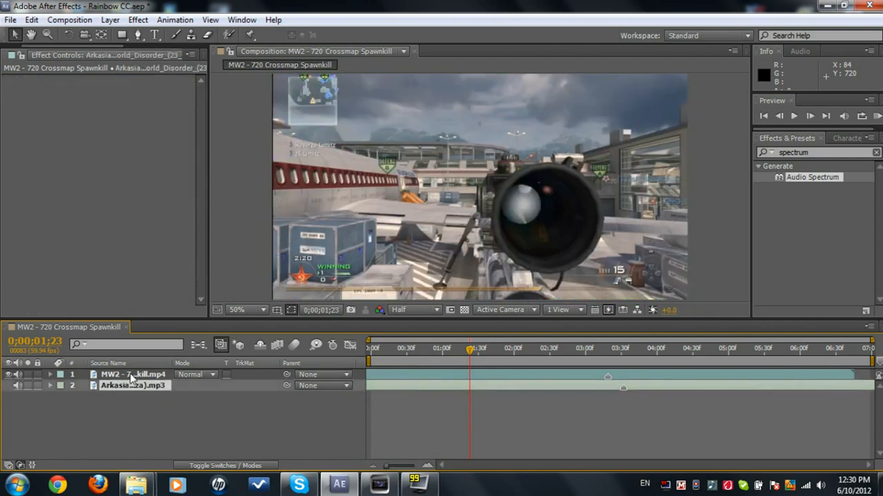
- Select the MW2 gameplay layer to show its Twixtor controls, then return to the clip's start
click(133, 374)
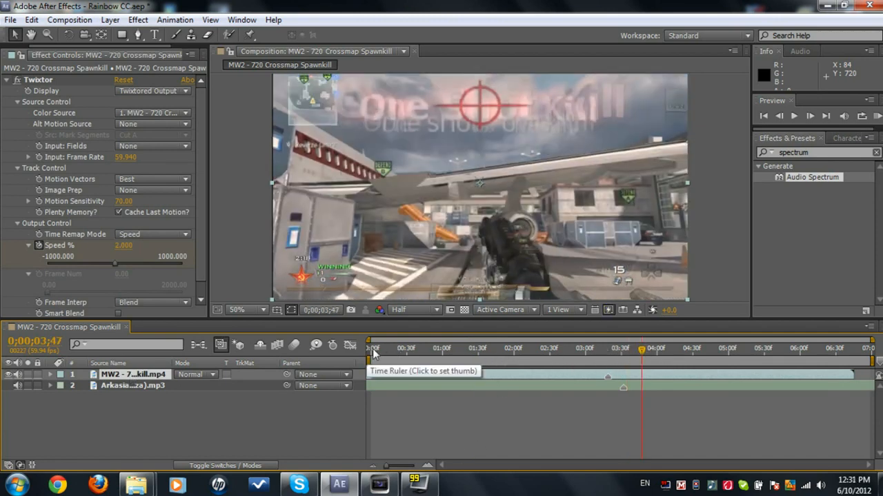
click(374, 349)
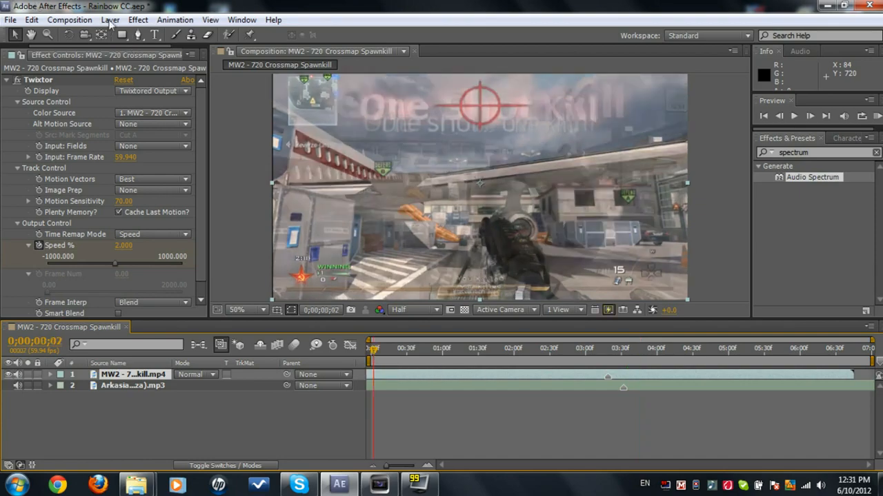
- Add a new adjustment layer with Find Edges applied and Invert checked
click(110, 19)
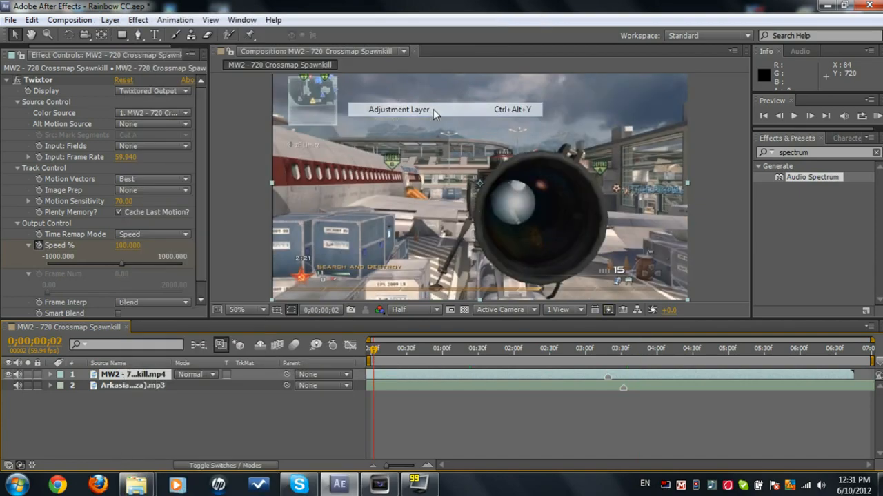
click(398, 109)
text(fin)
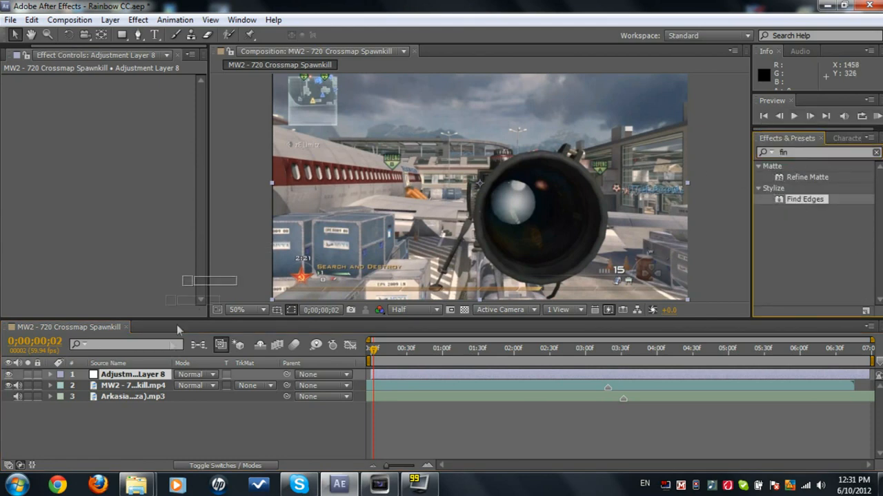
double_click(805, 198)
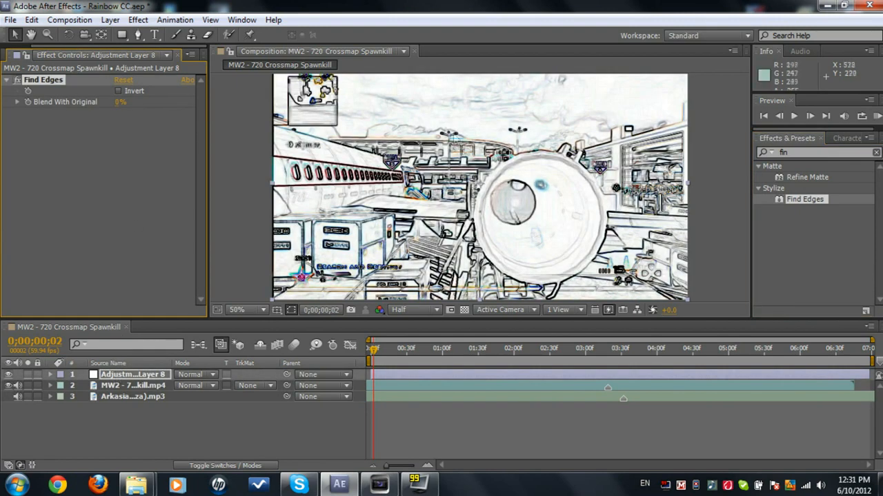
mouse_move(156, 79)
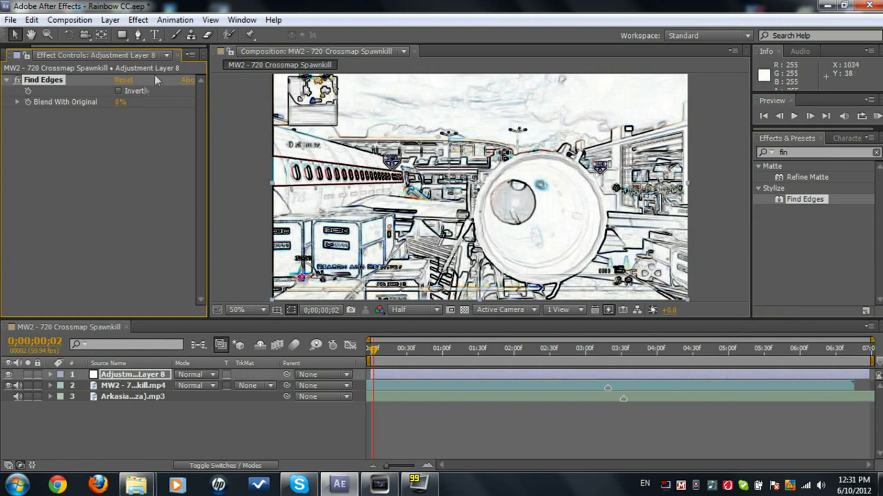
mouse_move(119, 95)
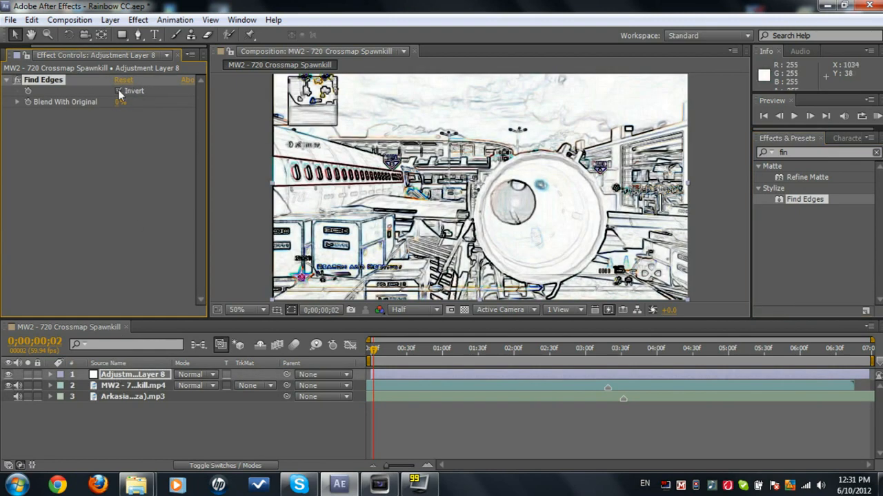
click(119, 90)
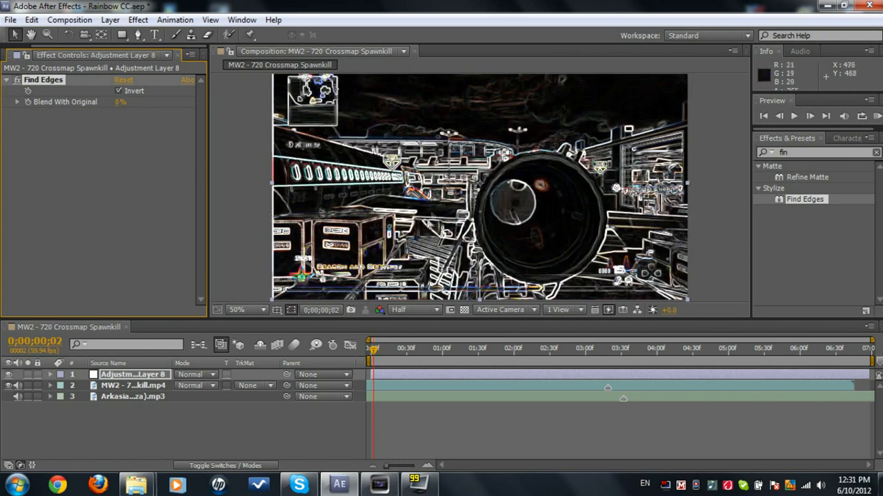
mouse_move(107, 20)
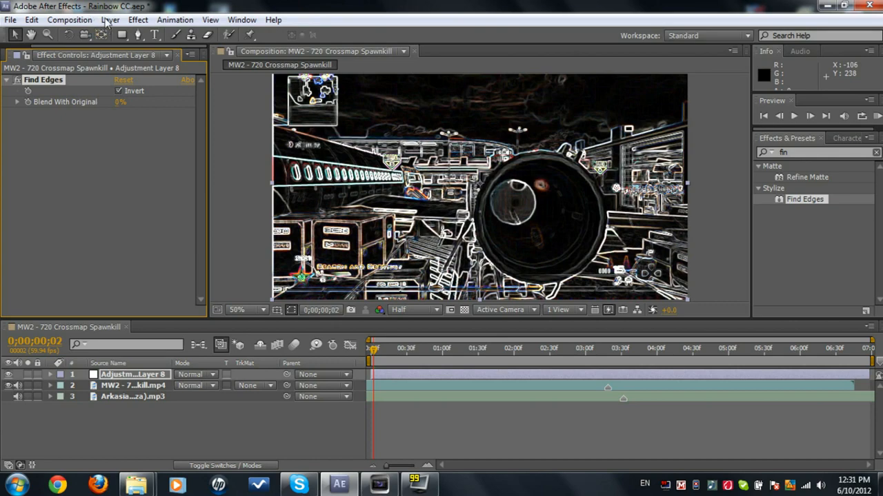
- Add a second adjustment layer for the gradient, move it below the edges layer, and set it to Screen
click(110, 19)
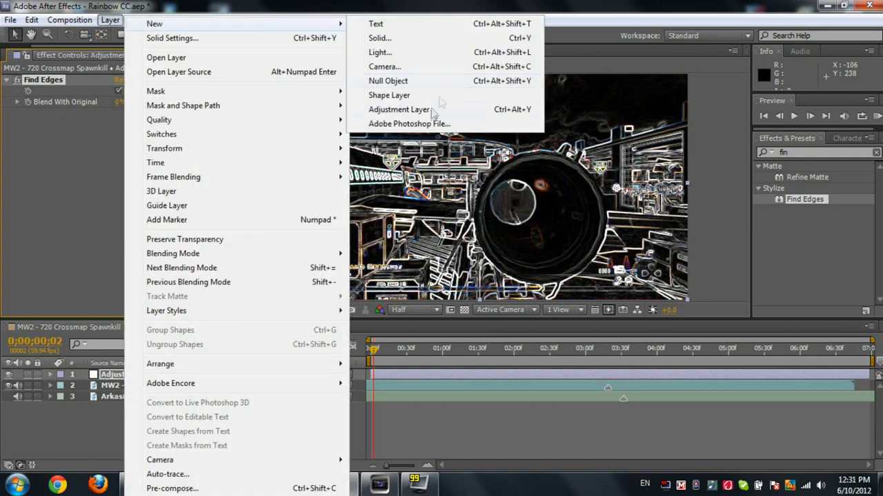
click(398, 109)
text(4)
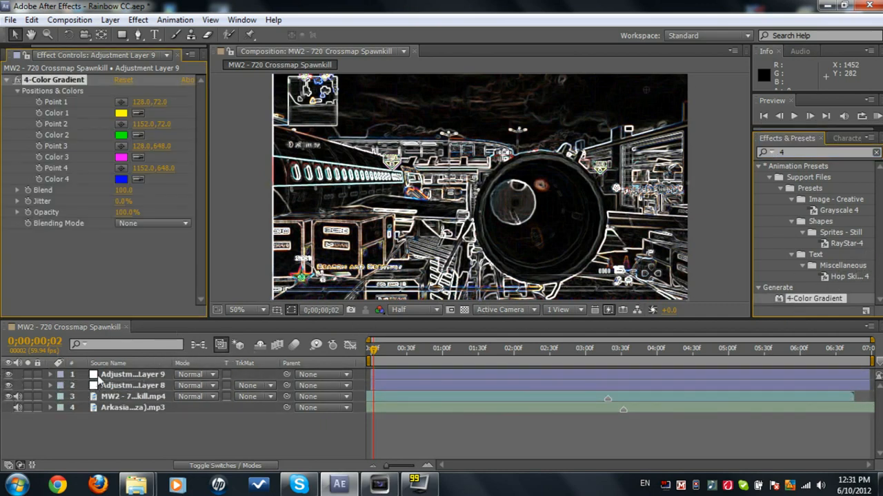
click(131, 374)
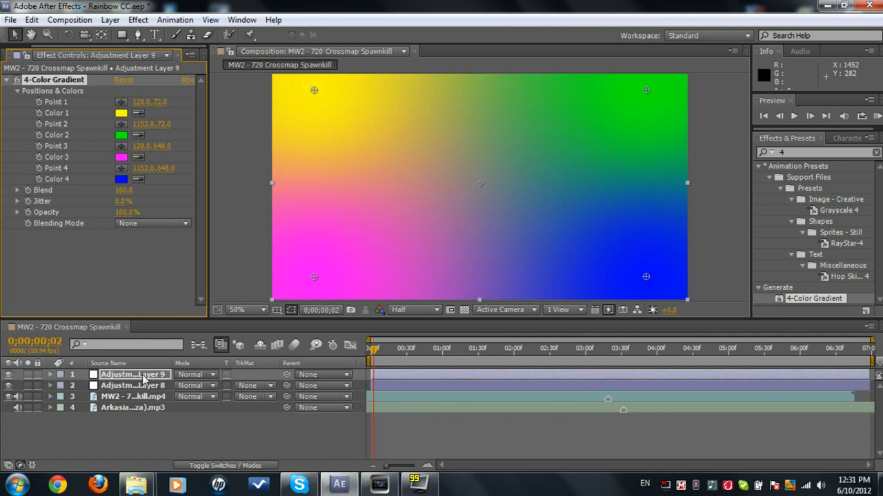
click(132, 386)
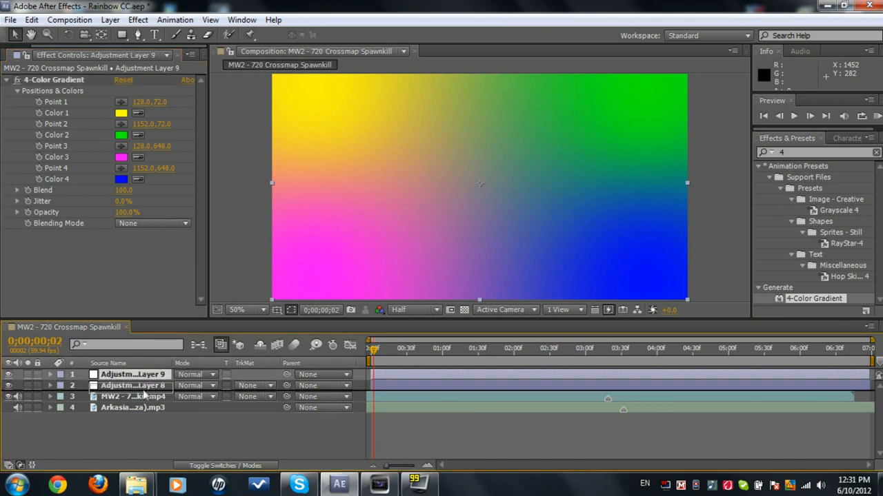
click(196, 385)
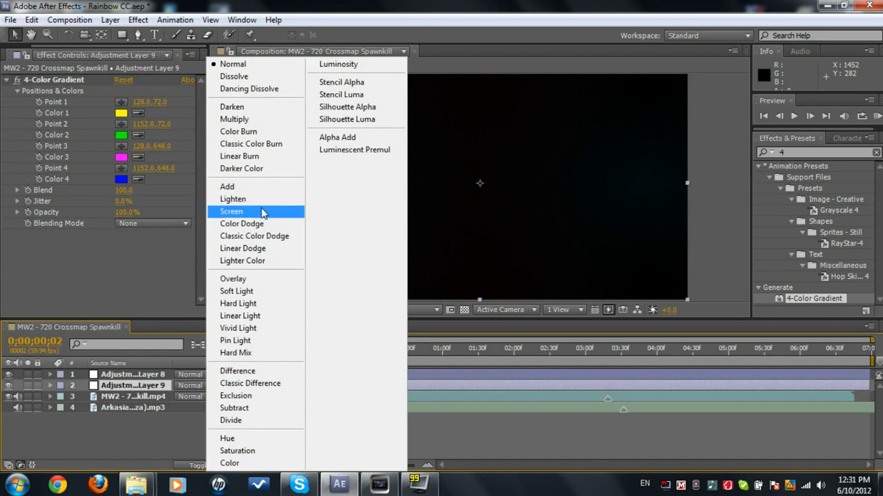
click(231, 211)
text(hue)
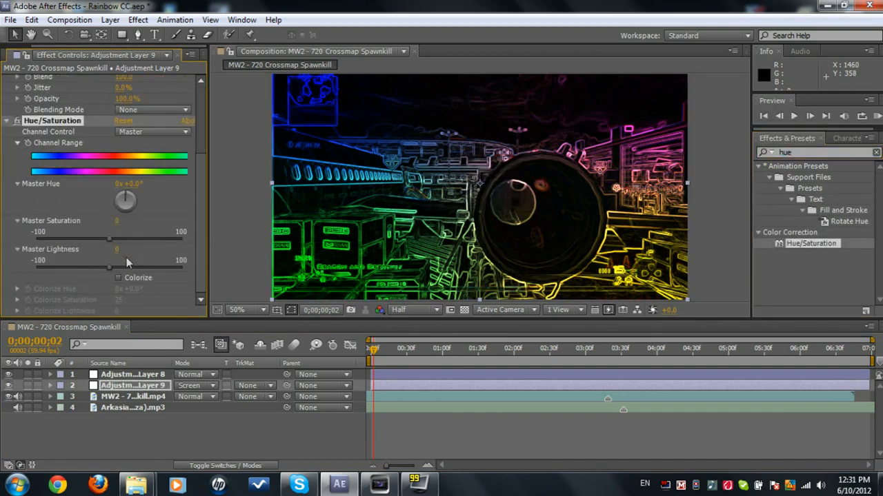
mouse_move(2, 193)
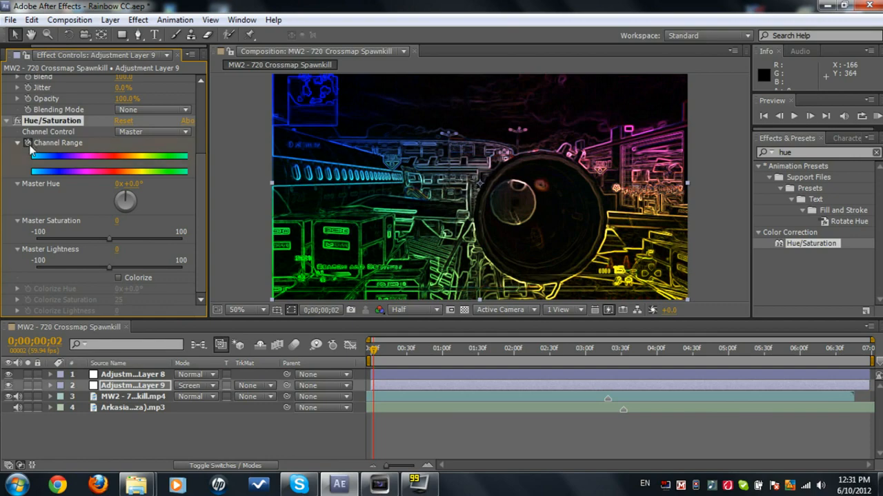
- Keyframe Hue/Saturation Master Hue from 0x at the start to 10x at the end
click(847, 348)
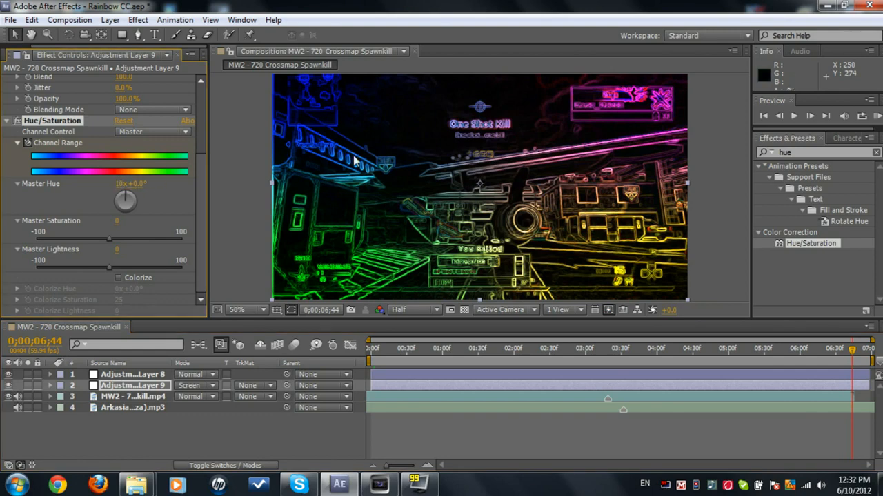
mouse_move(486, 382)
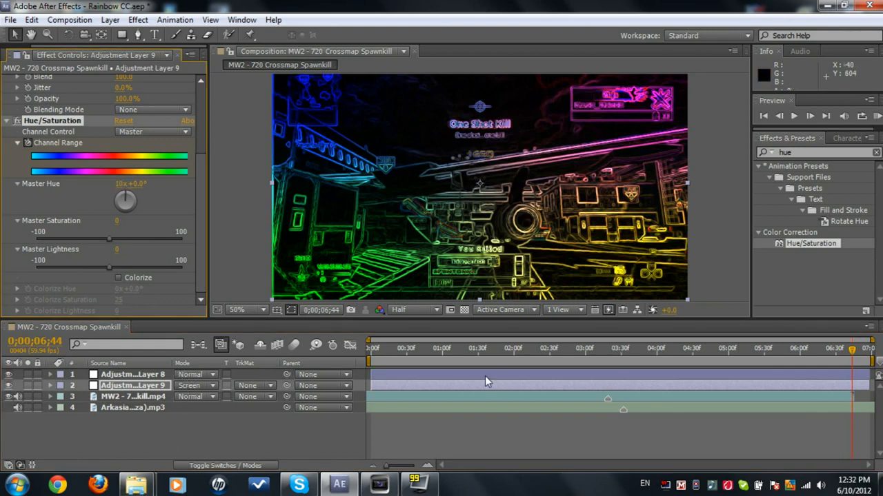
mouse_move(590, 353)
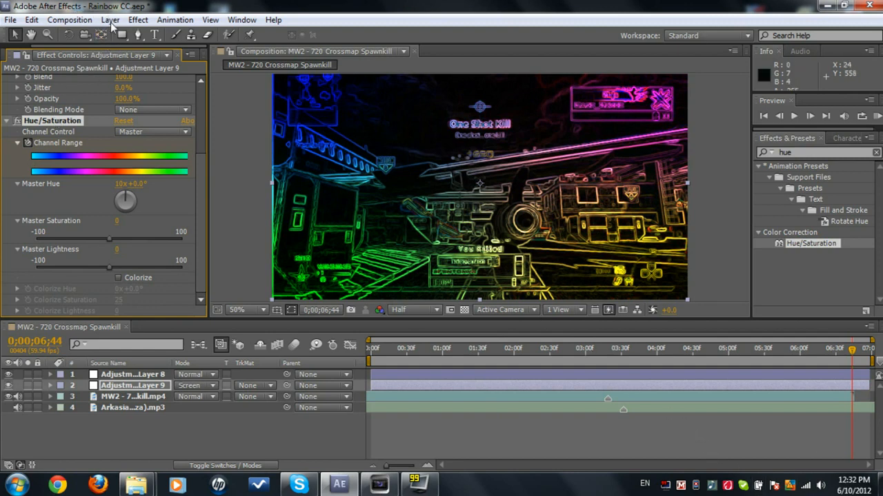
mouse_move(166, 257)
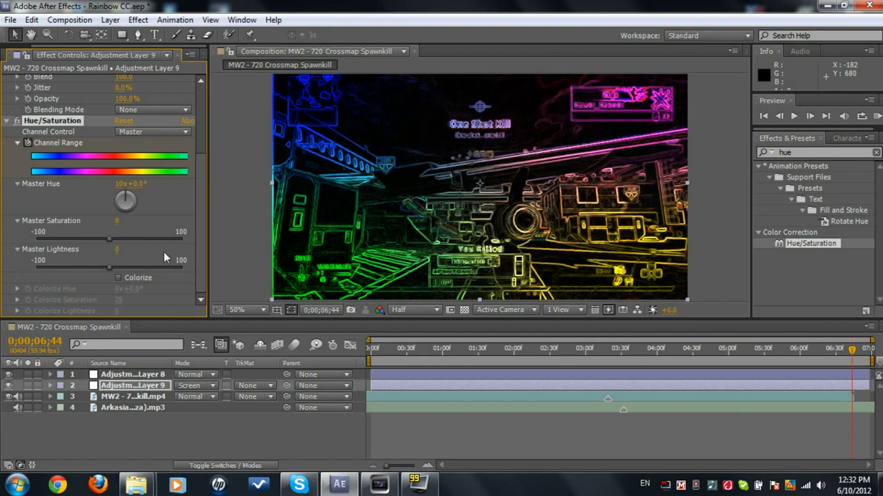
click(110, 20)
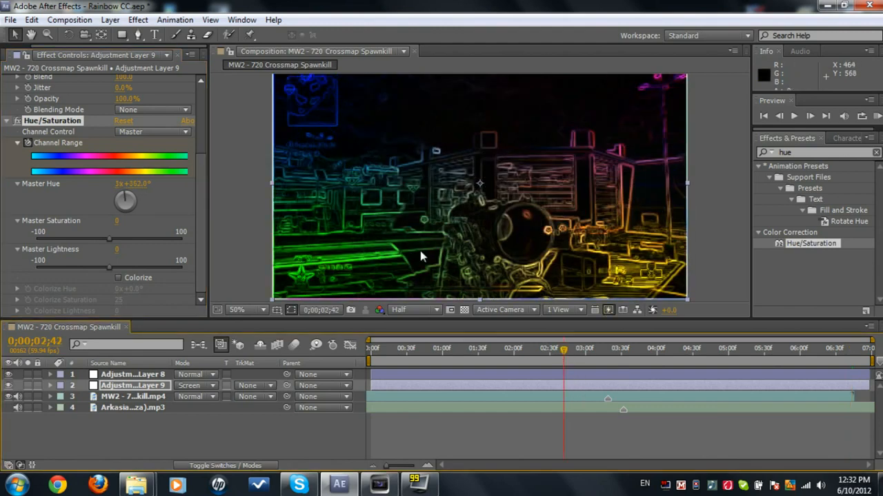
click(479, 348)
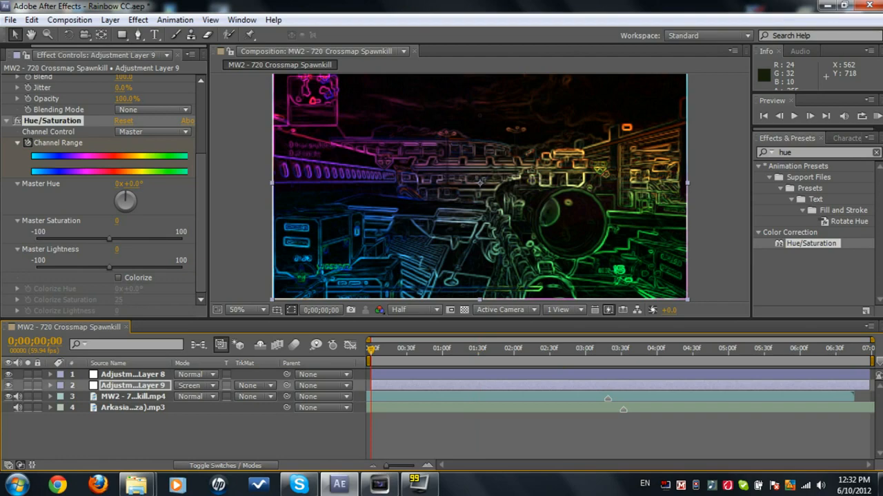
click(174, 19)
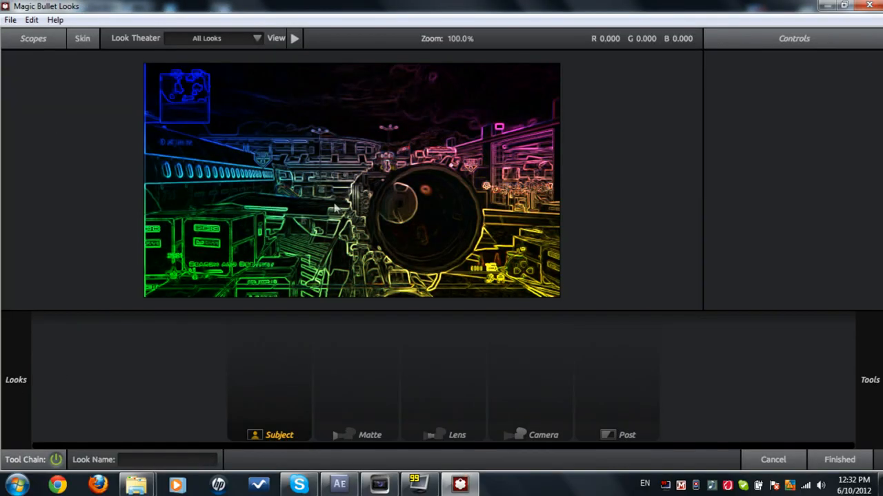
mouse_move(10, 355)
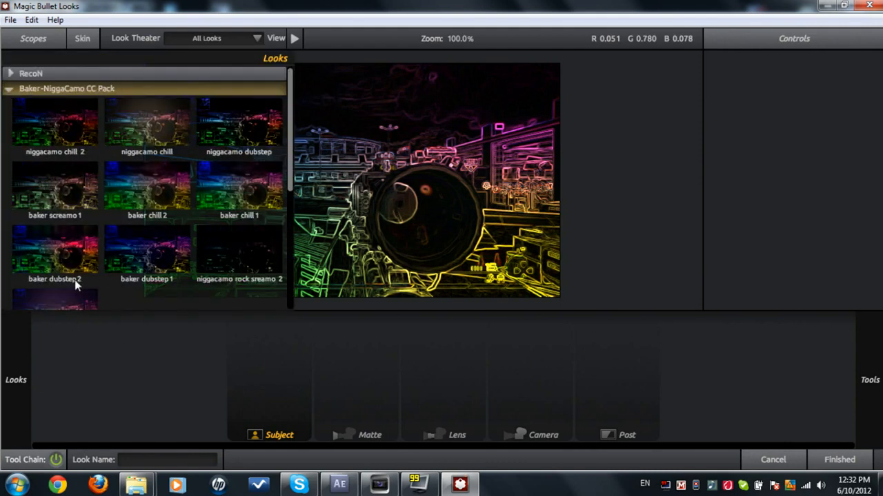
mouse_move(211, 362)
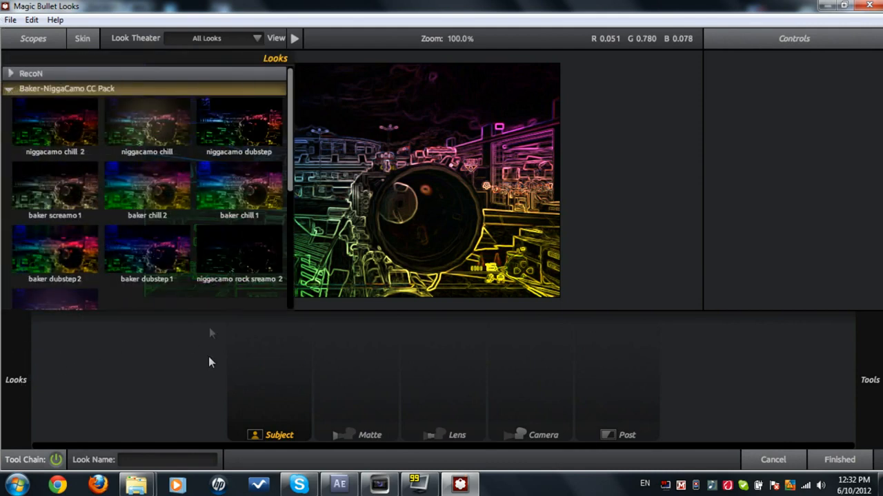
mouse_move(165, 326)
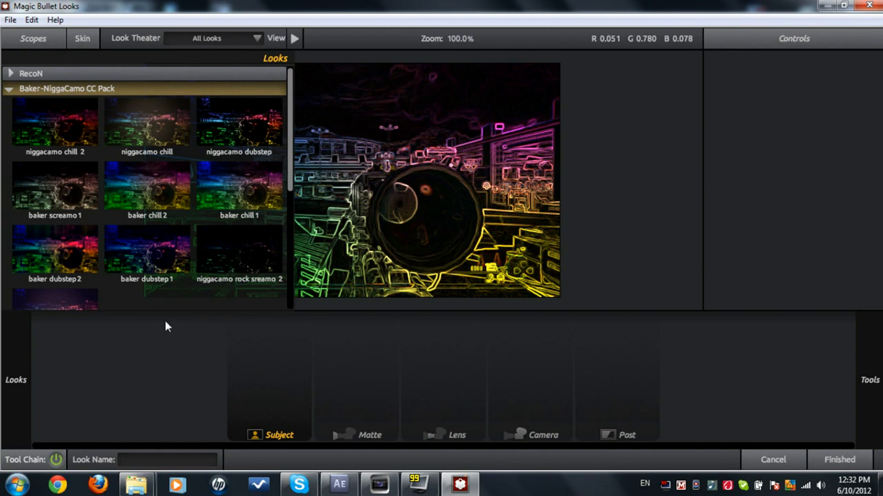
mouse_move(166, 268)
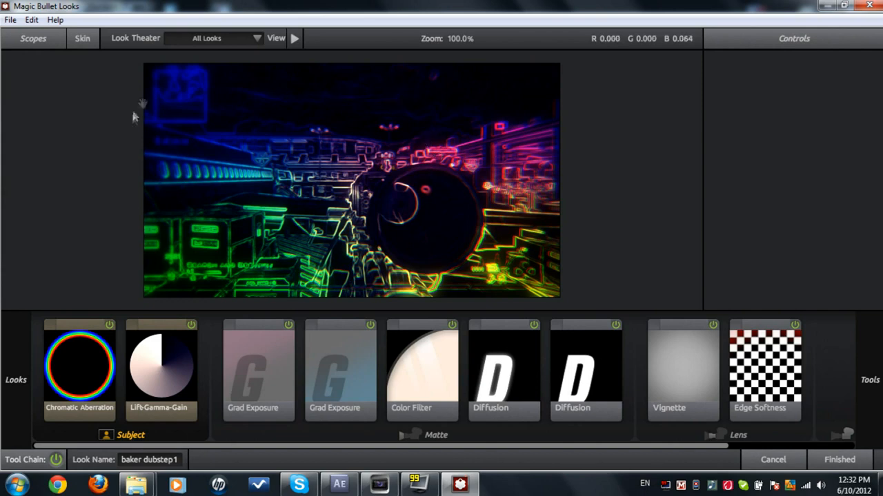
mouse_move(178, 224)
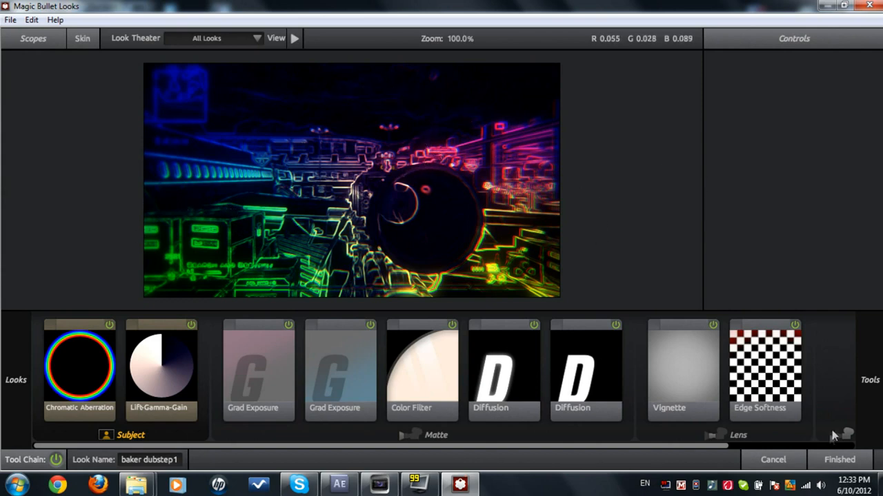
- Accept the baker dubstep1 look and return to After Effects
click(840, 460)
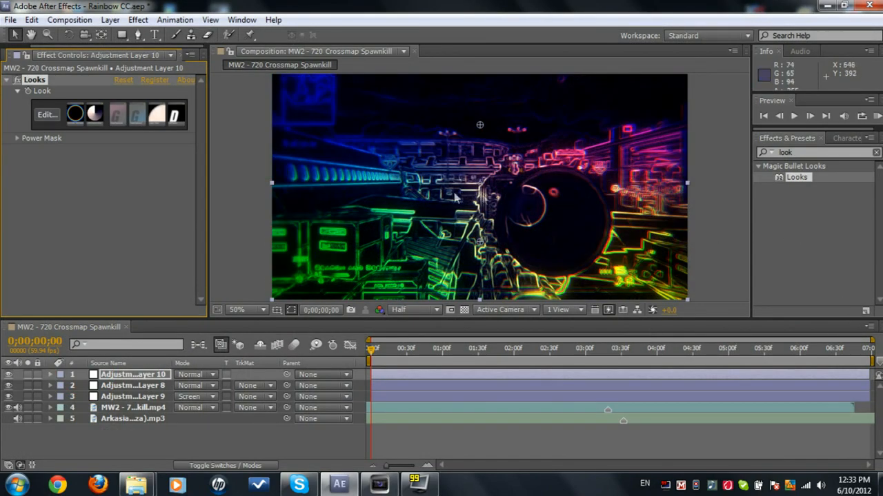
mouse_move(441, 446)
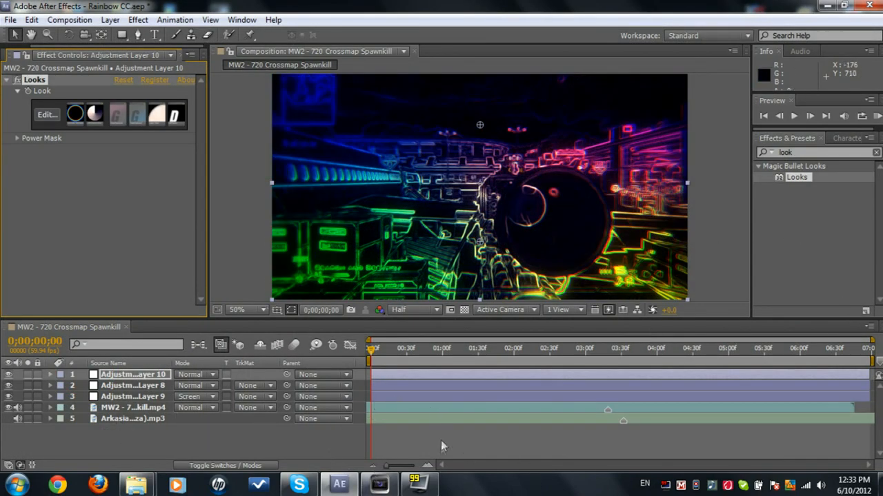
mouse_move(507, 395)
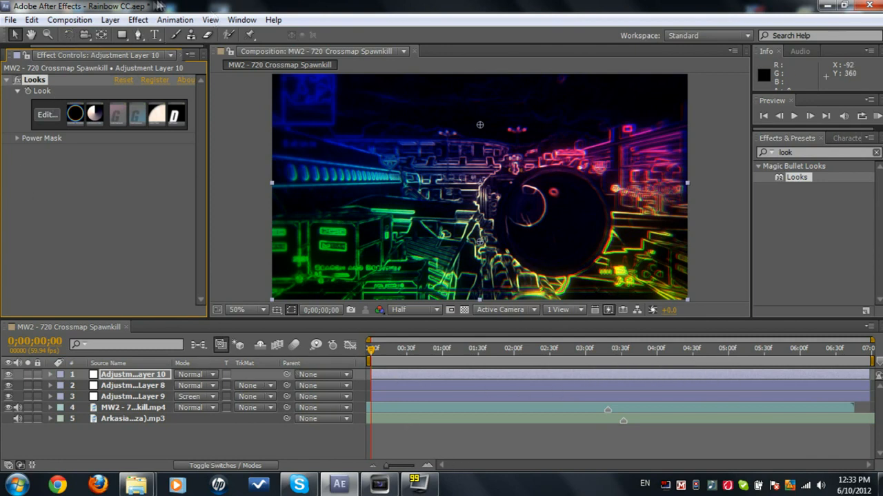
mouse_move(5, 61)
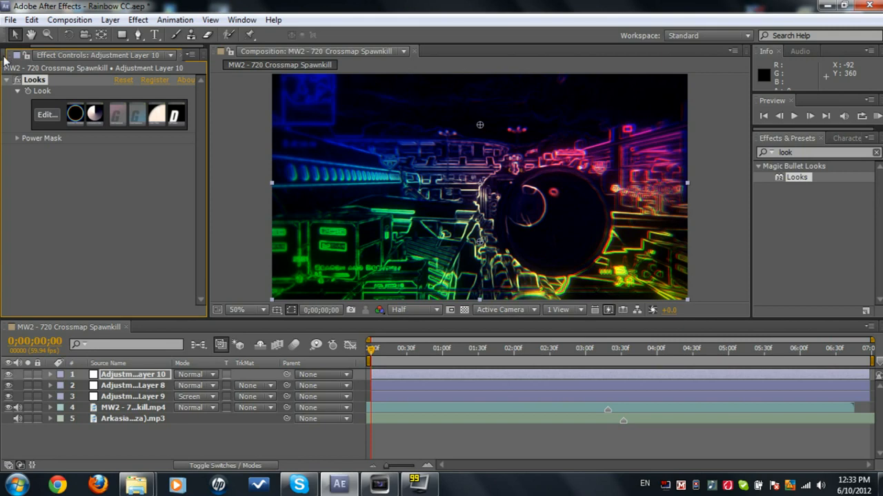
- Switch back to the Project panel's file list
click(18, 55)
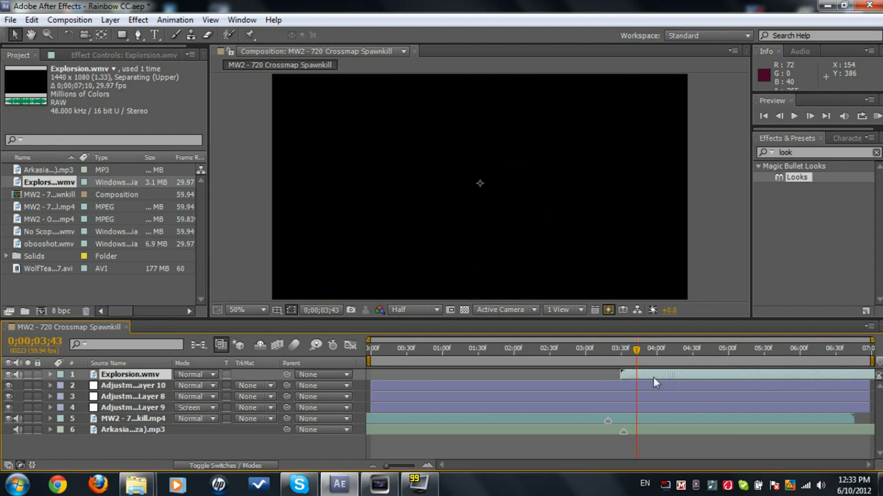
mouse_move(757, 297)
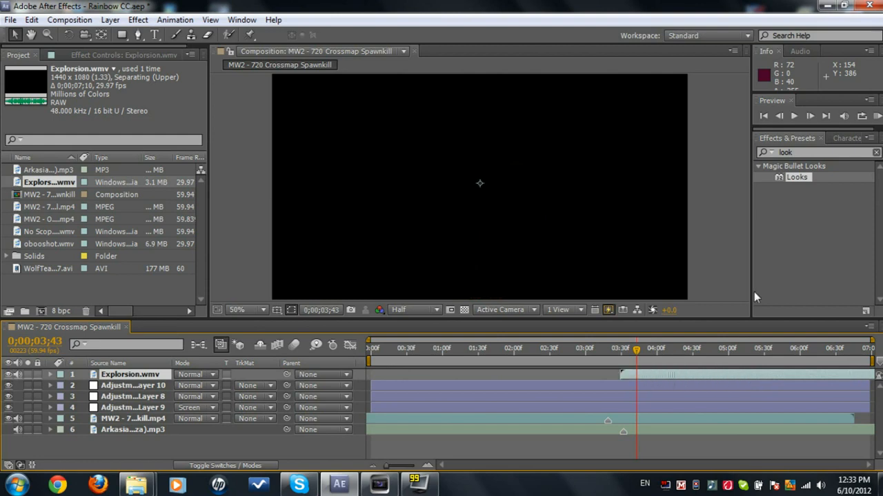
mouse_move(818, 271)
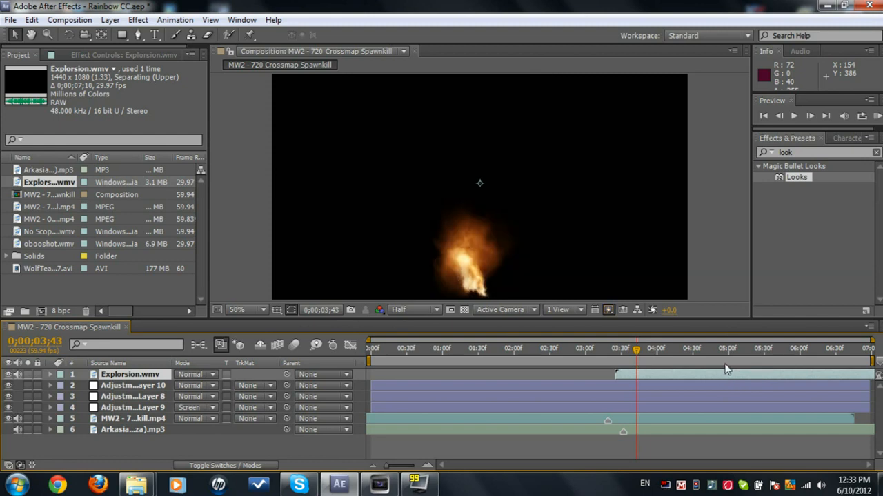
mouse_move(653, 375)
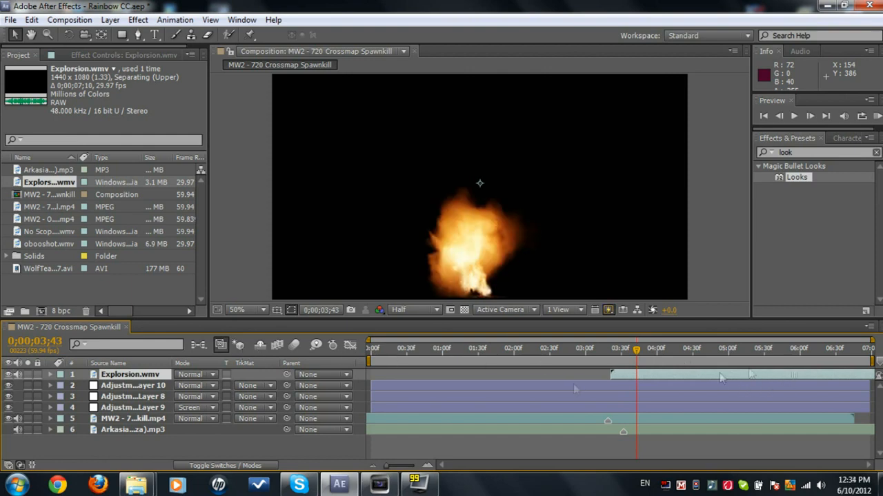
mouse_move(762, 230)
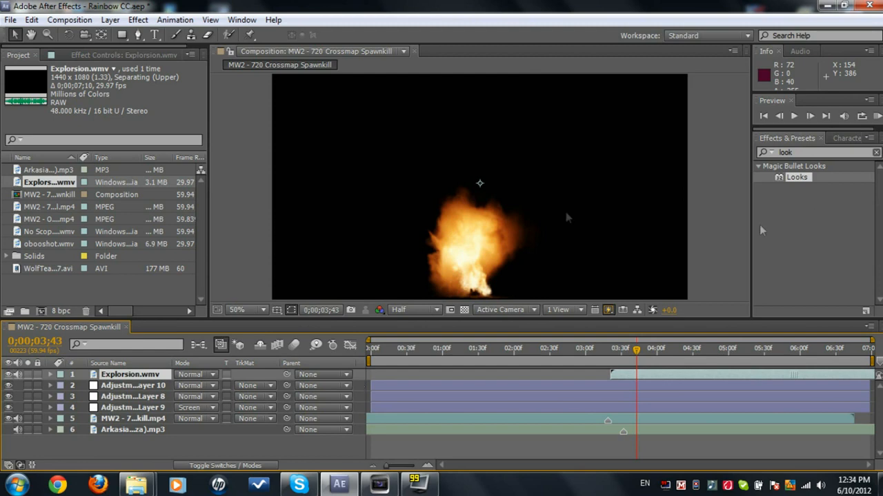
mouse_move(603, 307)
text(luma)
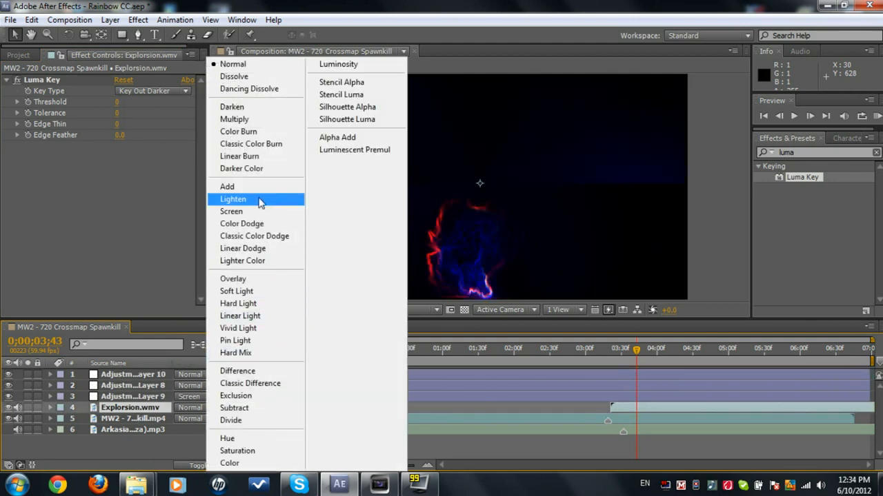
- Test Screen then Normal blending on Explosion.wmv and reposition its layer in the stack
click(232, 198)
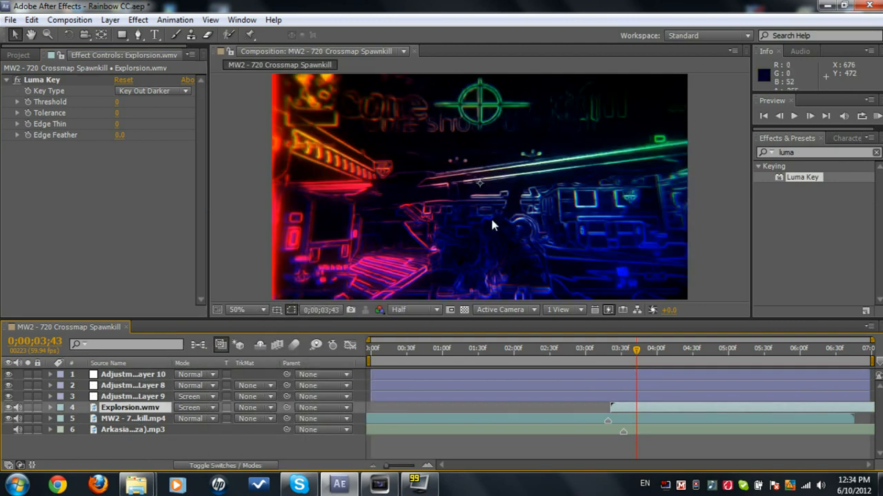
mouse_move(201, 411)
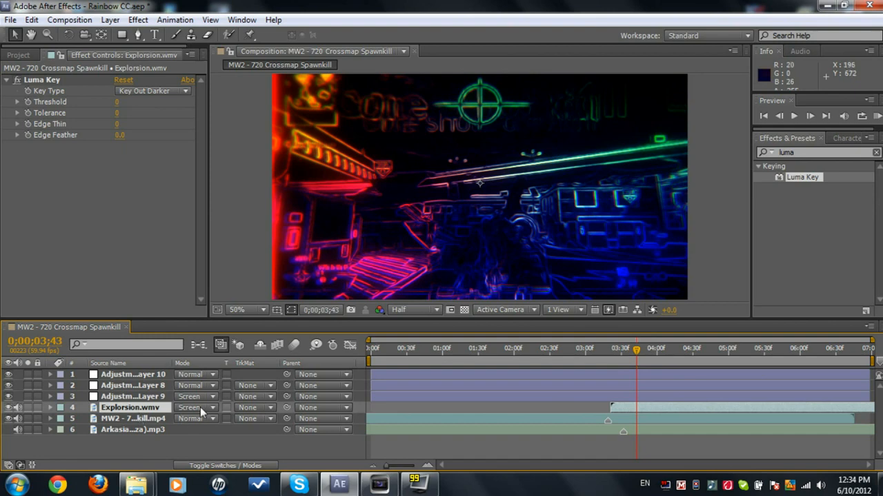
click(195, 407)
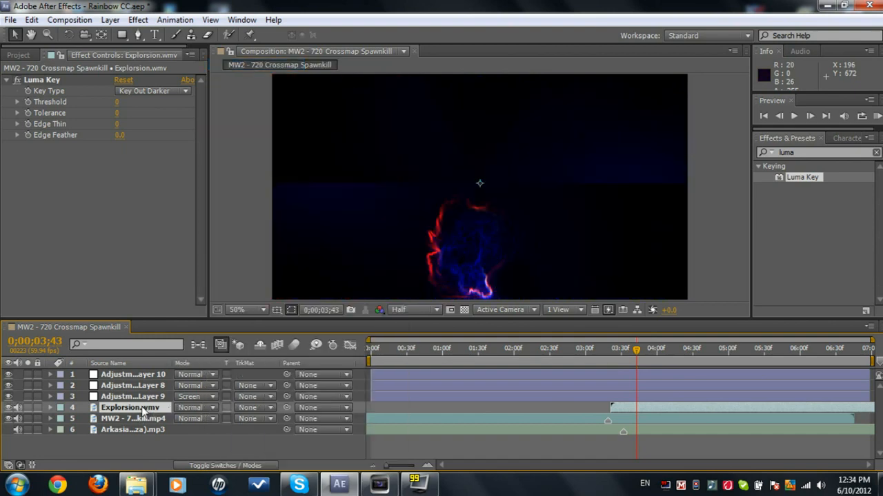
drag(131, 408, 131, 374)
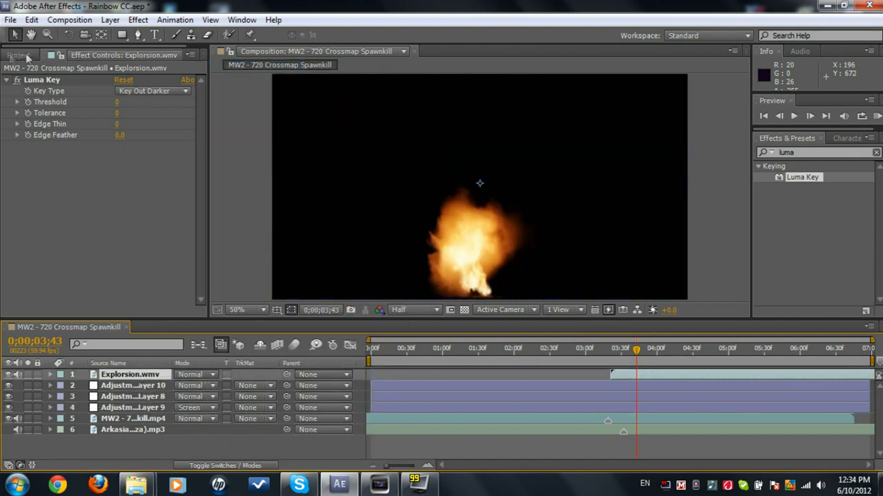
click(121, 101)
text(20)
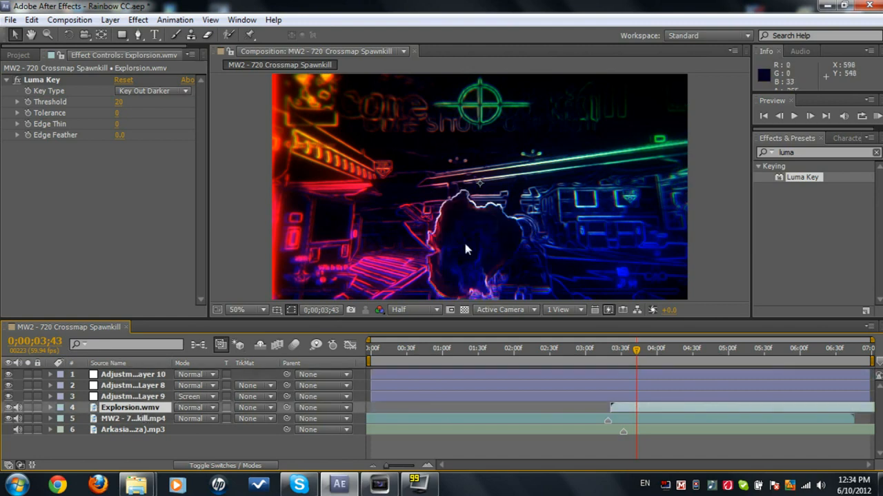
click(110, 19)
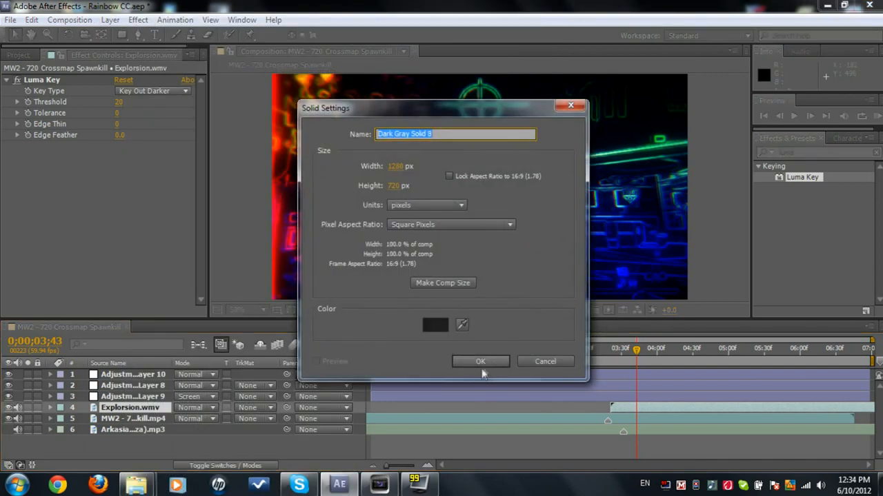
- Create a dark gray full-frame solid below the adjustment layers and mask the upper scenery
click(480, 361)
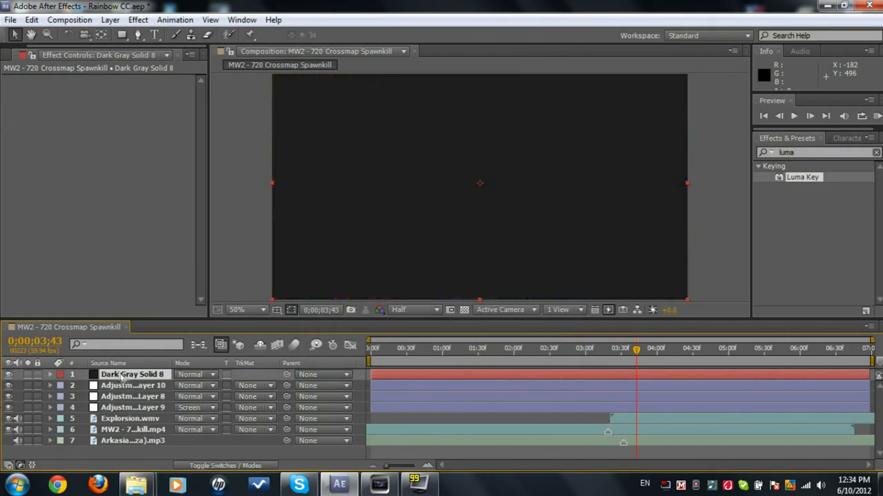
drag(131, 374, 131, 408)
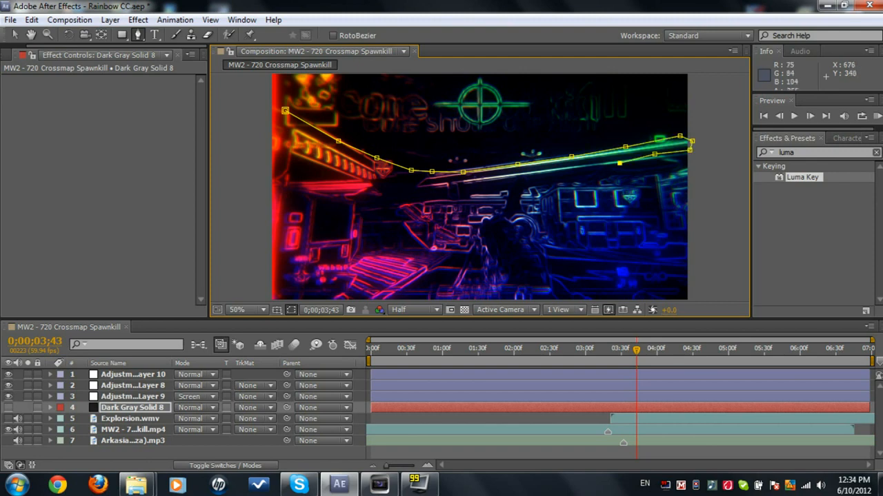
drag(410, 171, 345, 199)
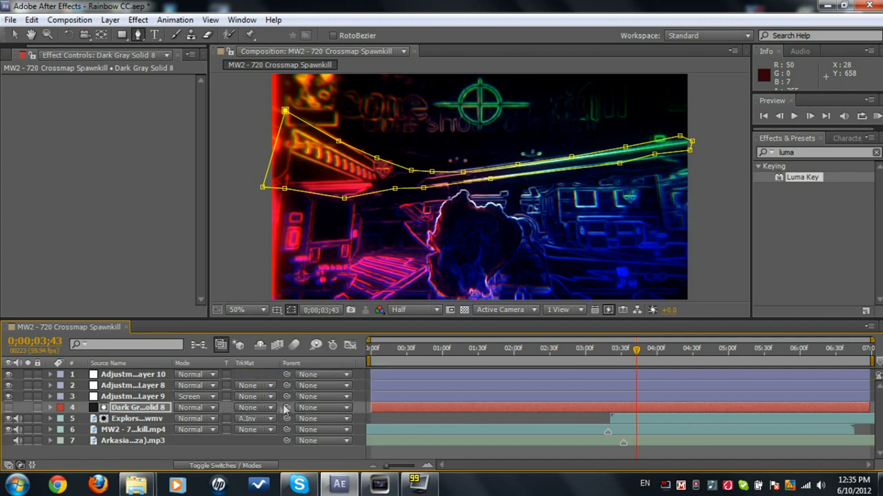
- Set Explosion.wmv Position to 790, -120 and preview a later frame
click(137, 419)
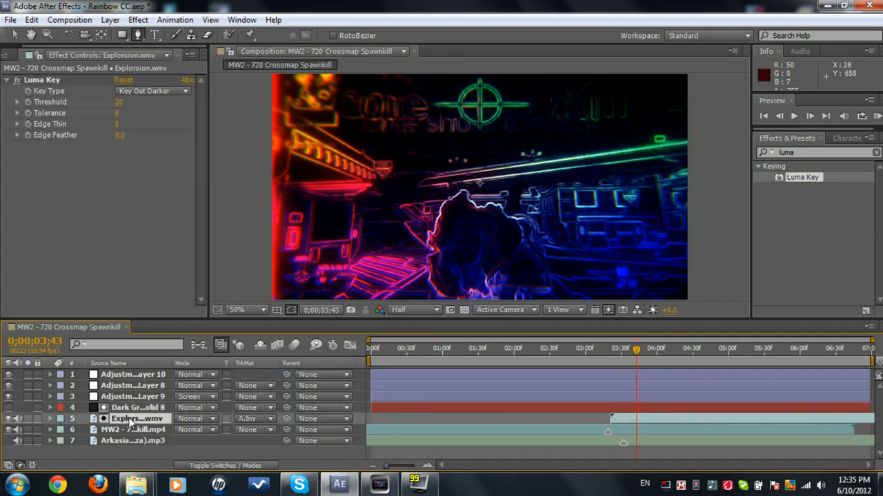
click(50, 419)
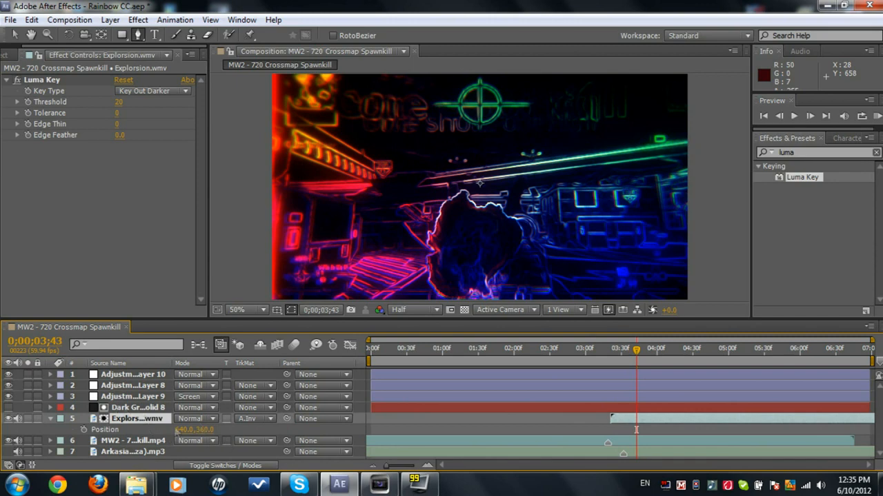
click(100, 429)
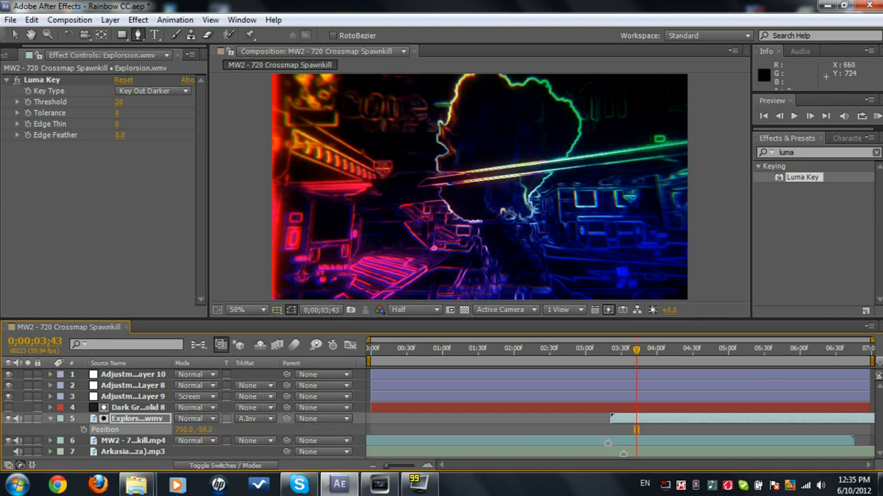
double_click(205, 429)
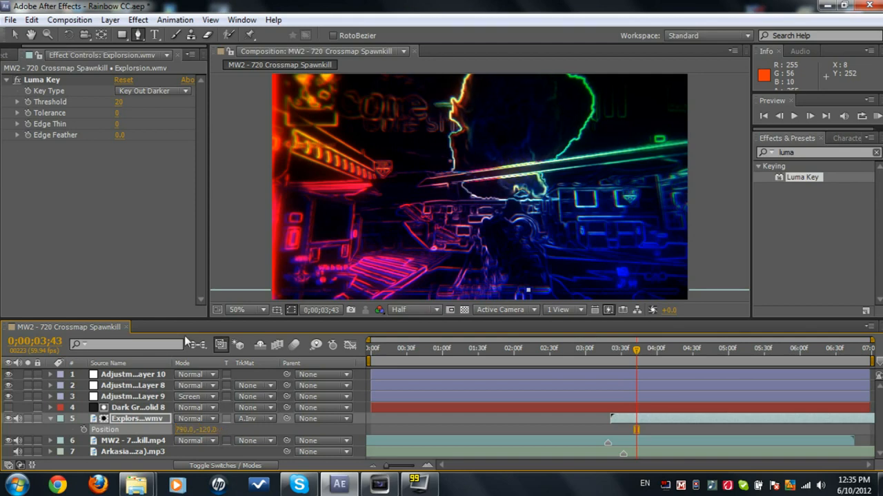
mouse_move(663, 353)
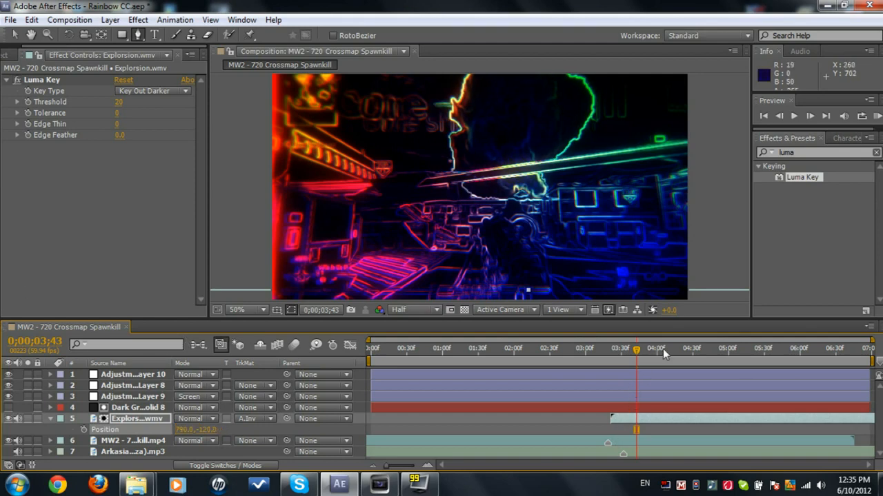
click(661, 348)
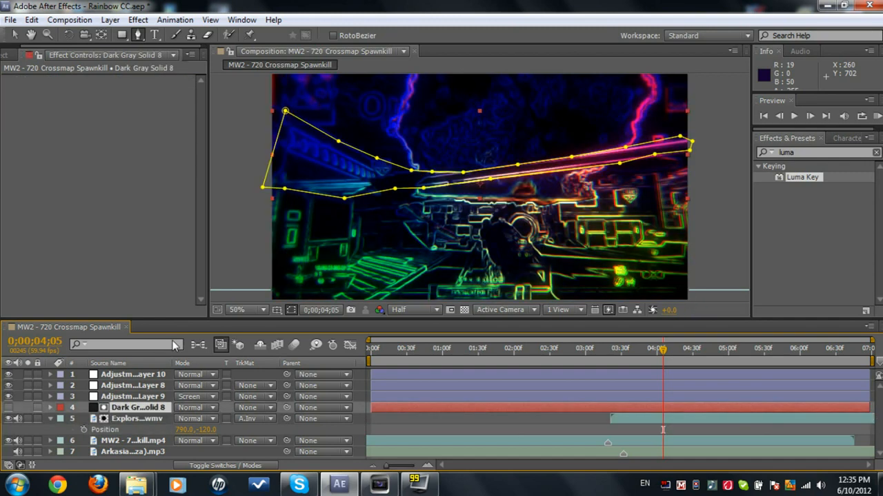
- Keyframe Dark Gray Solid 8's Mask Path, adjust it at later frames, then collapse the layer
click(50, 408)
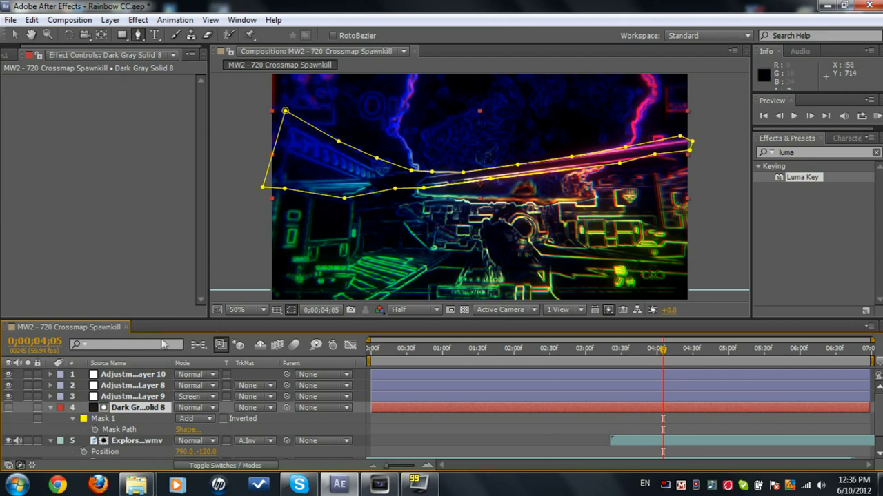
mouse_move(610, 368)
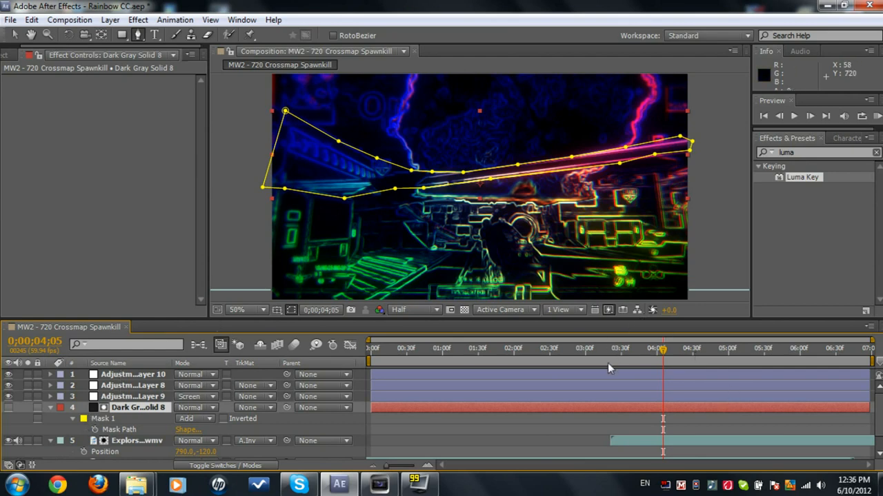
click(612, 348)
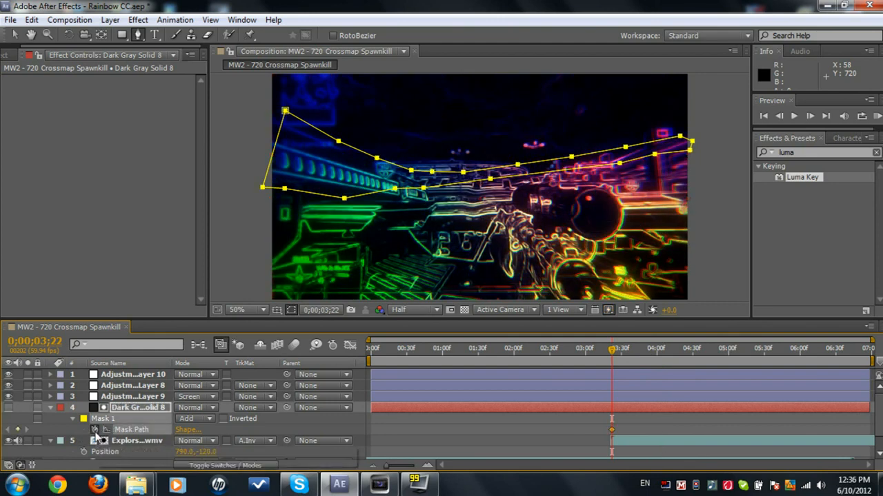
click(680, 348)
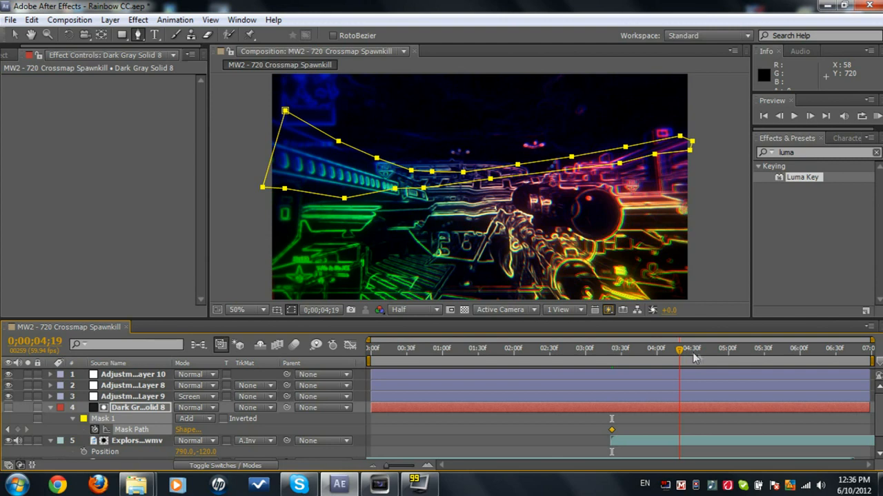
mouse_move(710, 347)
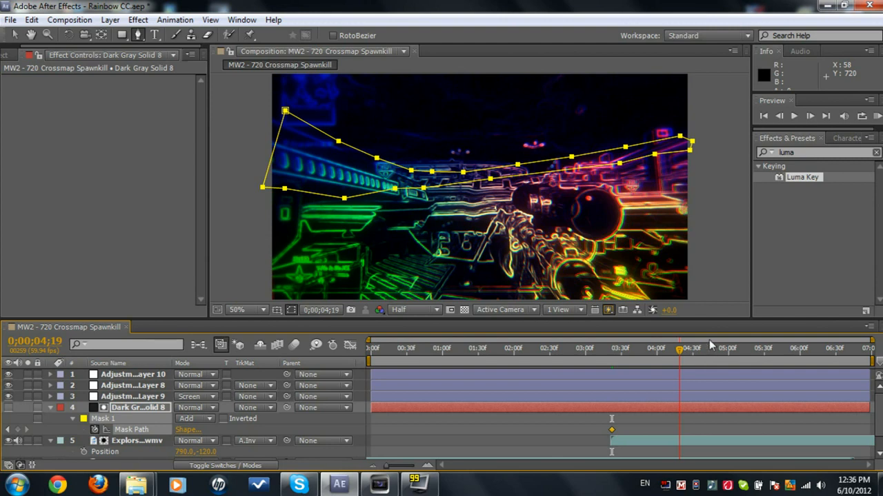
click(709, 347)
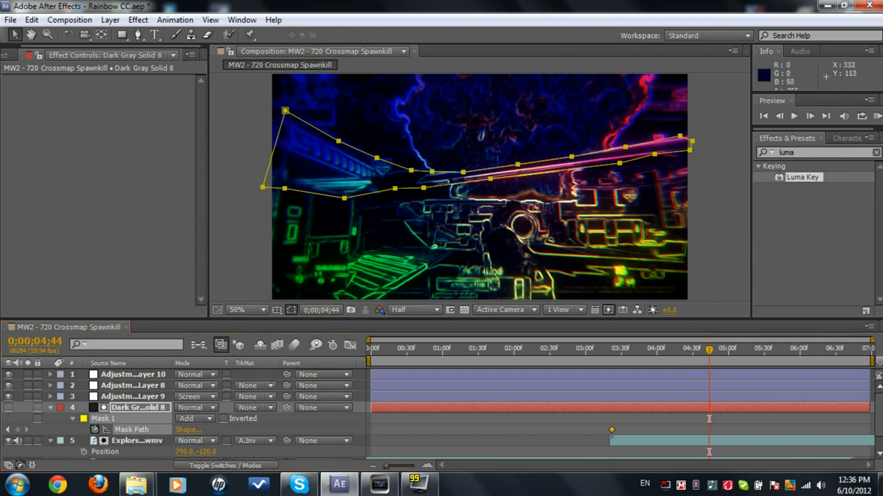
mouse_move(457, 242)
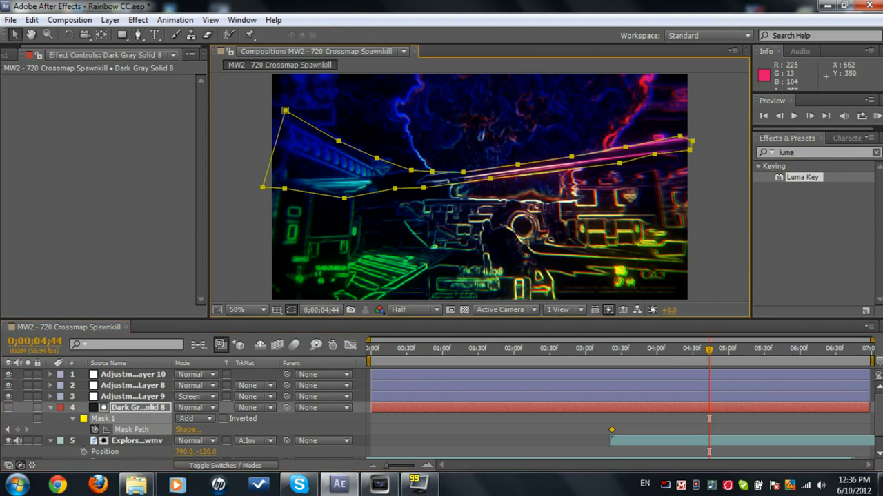
mouse_move(497, 200)
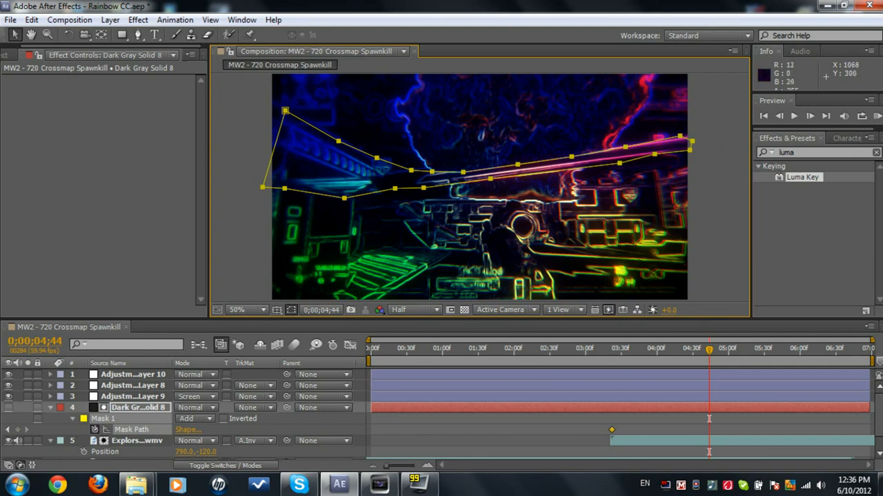
mouse_move(422, 229)
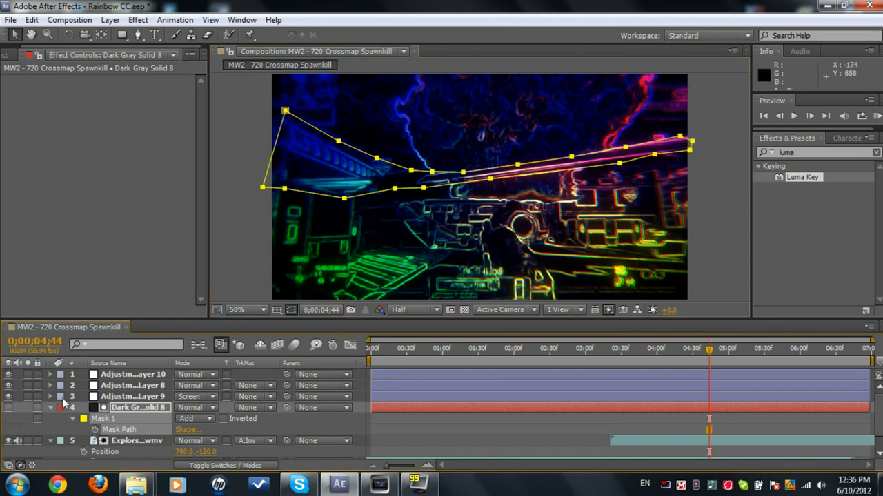
click(50, 408)
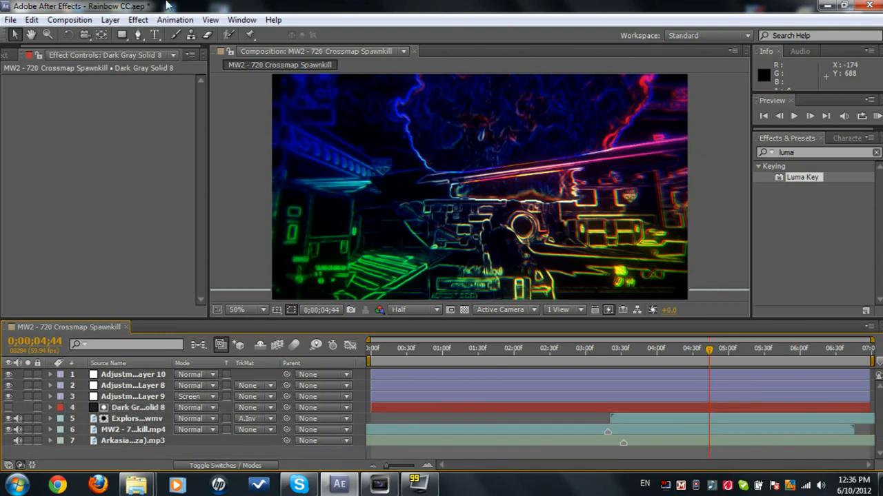
- Create a new solid and apply Audio Spectrum driven by the mp3 music track
click(110, 20)
text(audio)
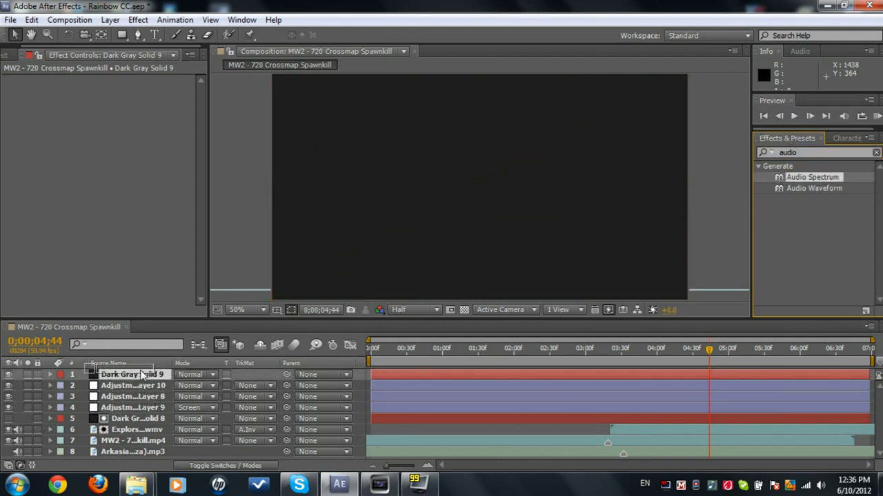
double_click(812, 177)
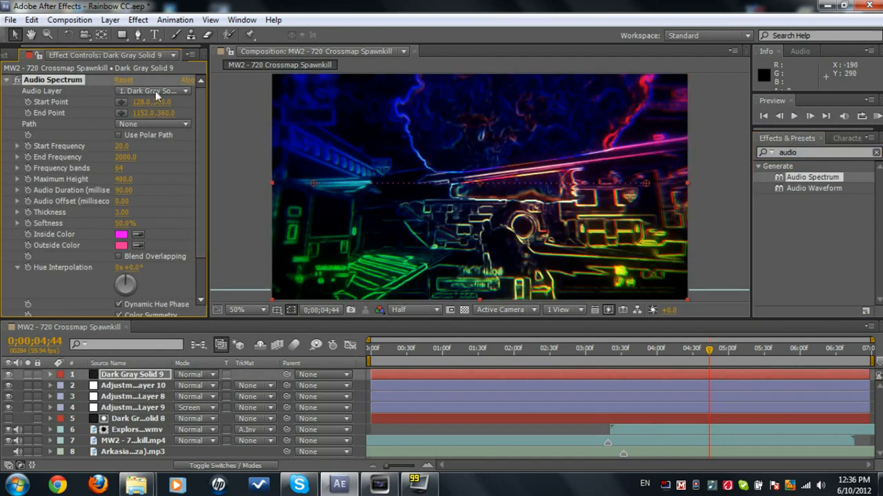
click(152, 91)
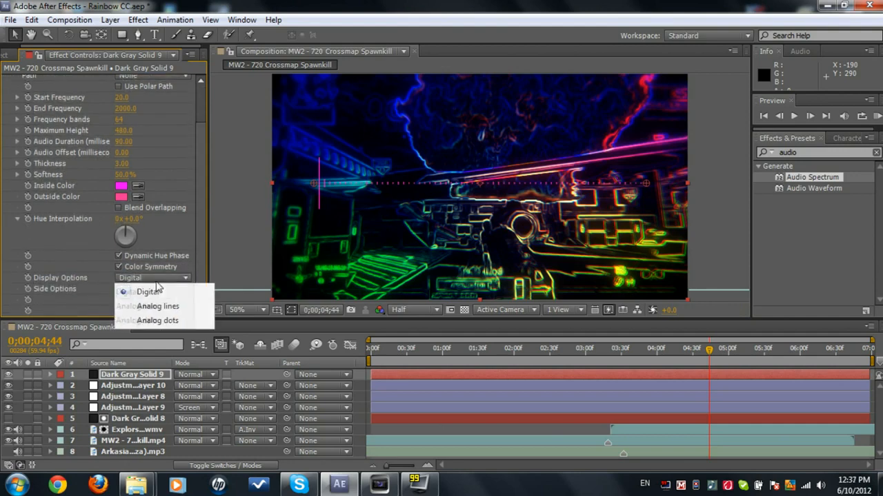
- Keep digital bars, choose the bar sides, and set Maximum Height to 2500
click(149, 291)
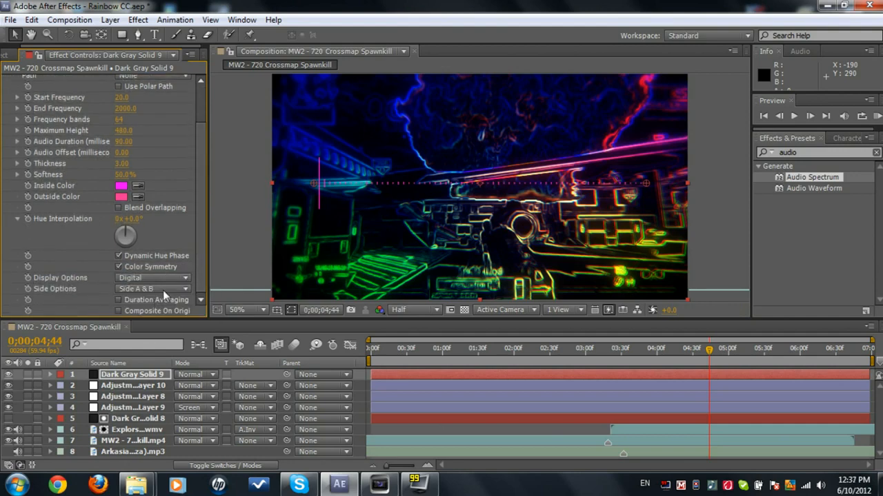
click(152, 288)
text(30)
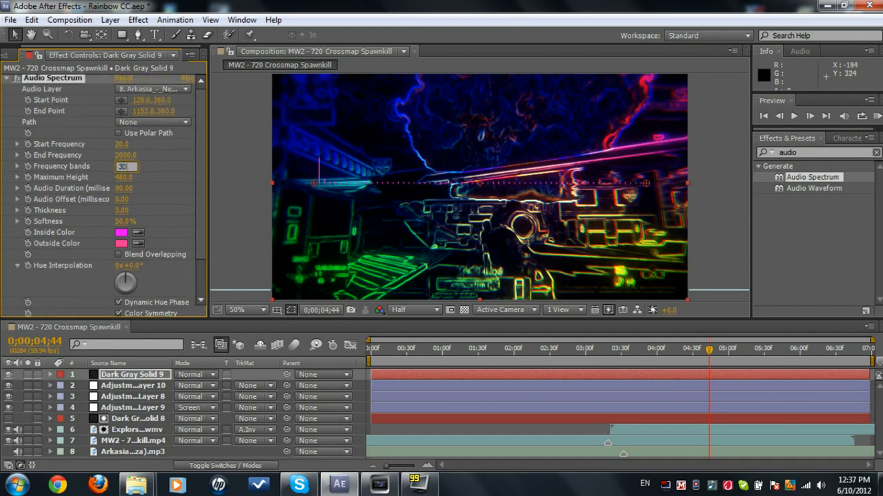
click(125, 178)
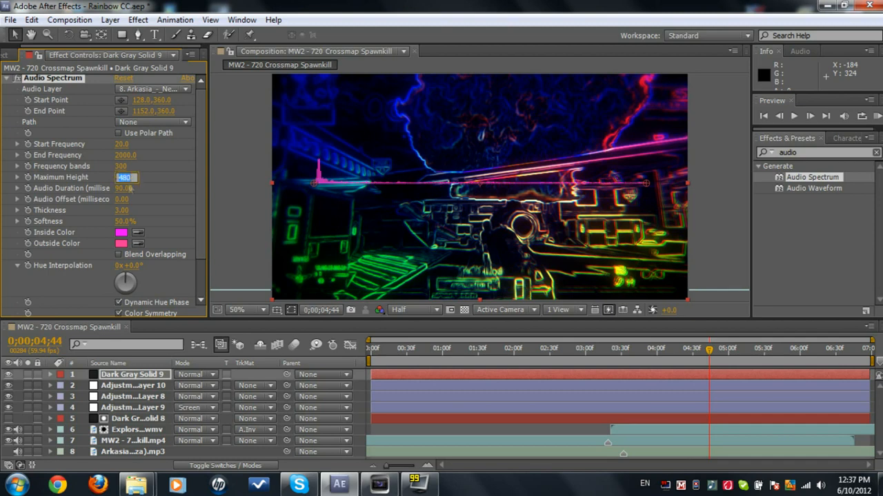
text(2500.0)
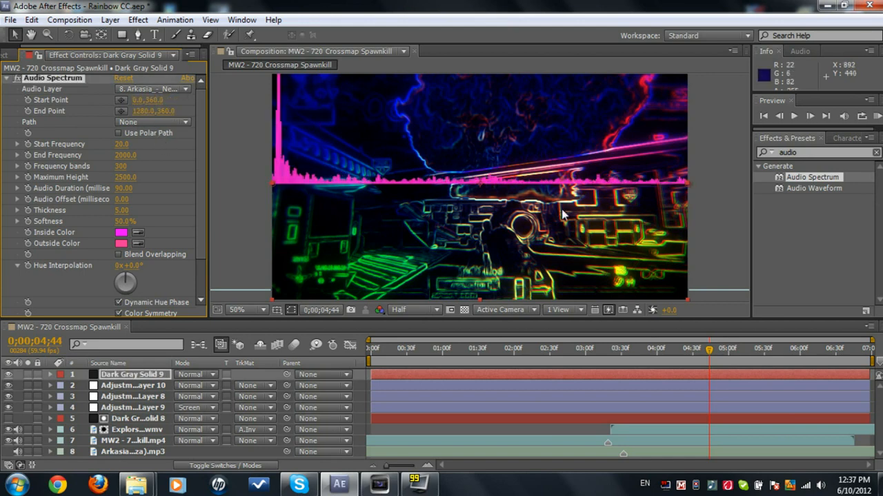
scroll(down, 3)
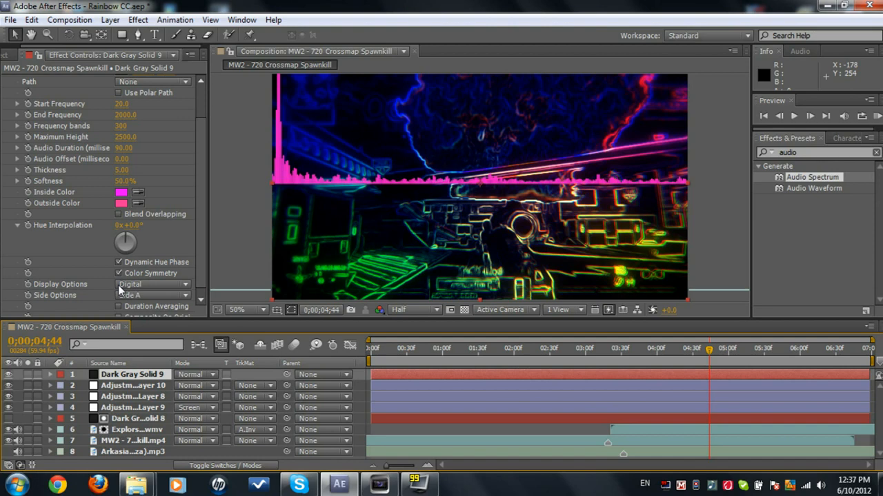
mouse_move(300, 293)
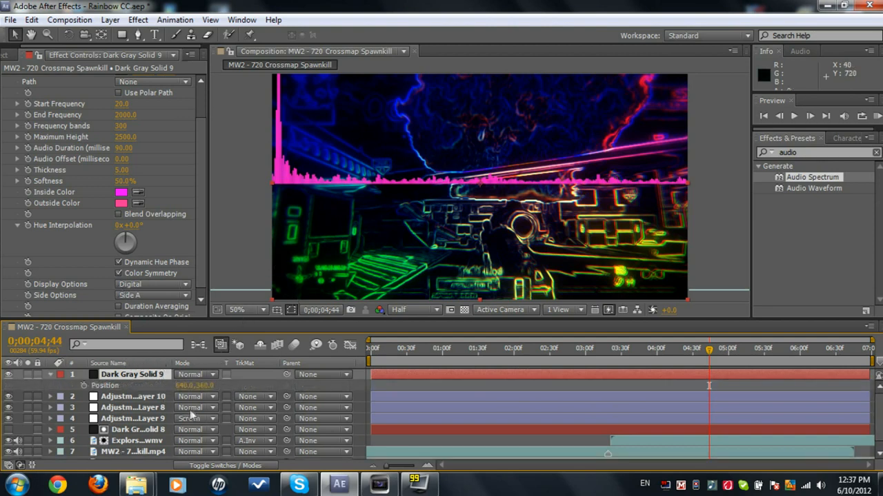
- Move Dark Gray Solid 9 to the bottom edge and scrub to an earlier moment
double_click(205, 385)
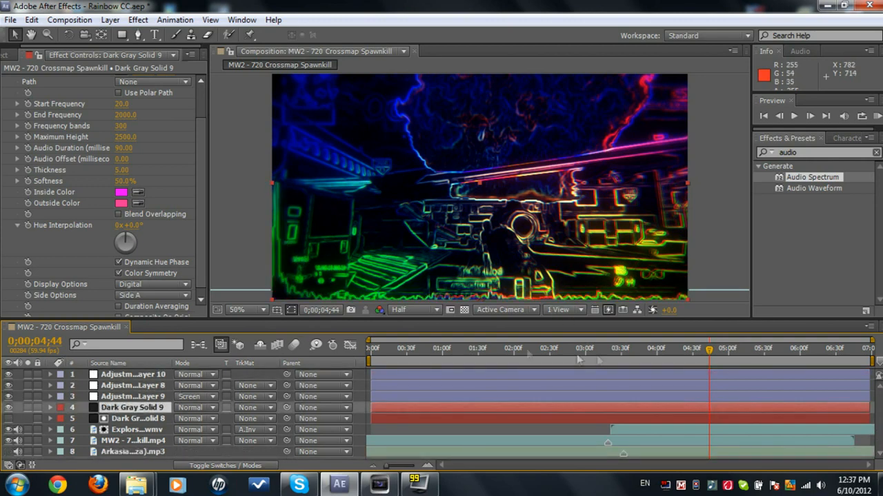
click(491, 348)
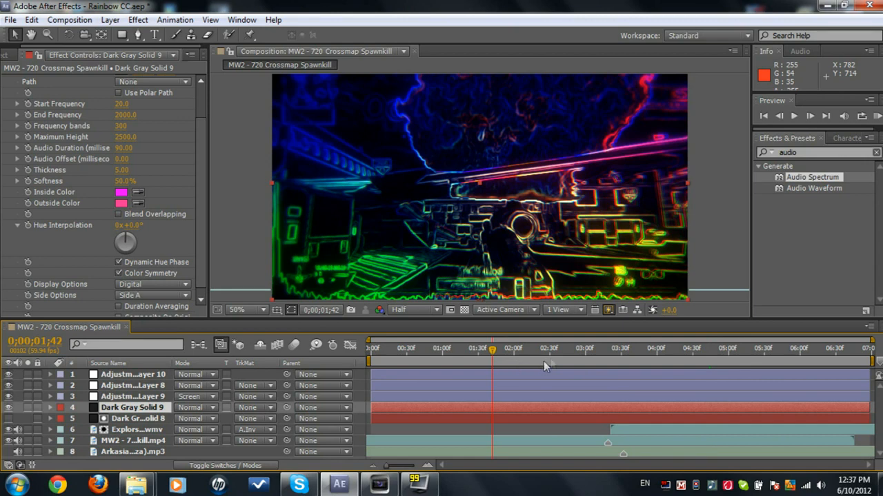
mouse_move(637, 356)
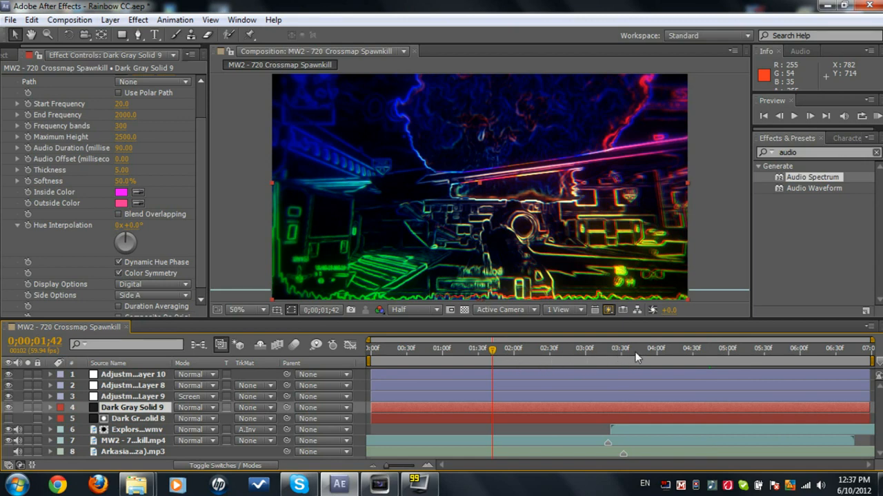
mouse_move(545, 336)
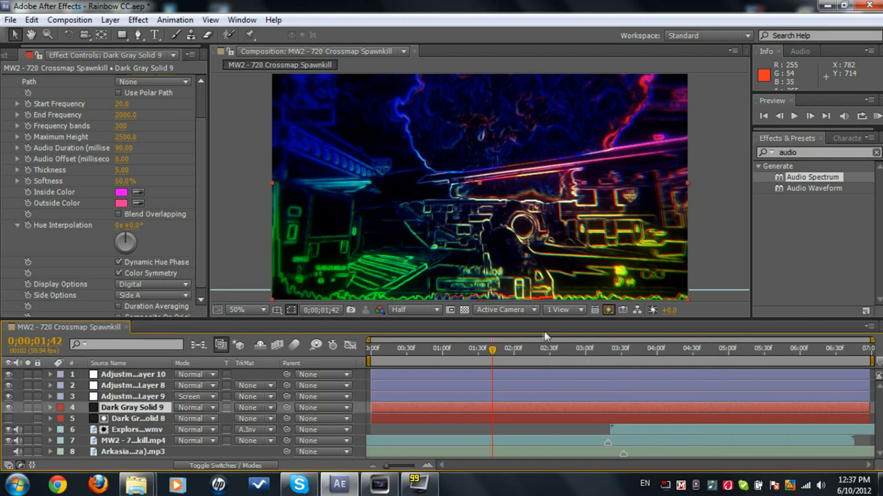
mouse_move(647, 359)
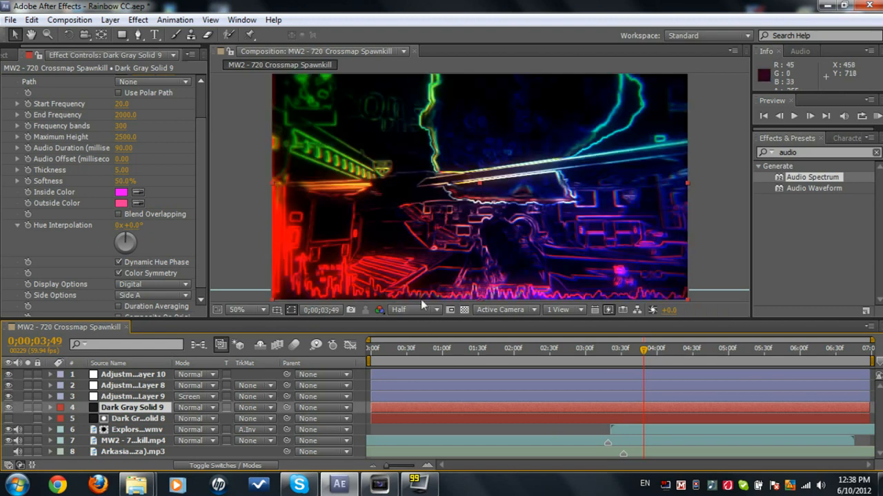
- Switch preview to Full then Half resolution, and select Adjustment Layer 9's effects
click(404, 310)
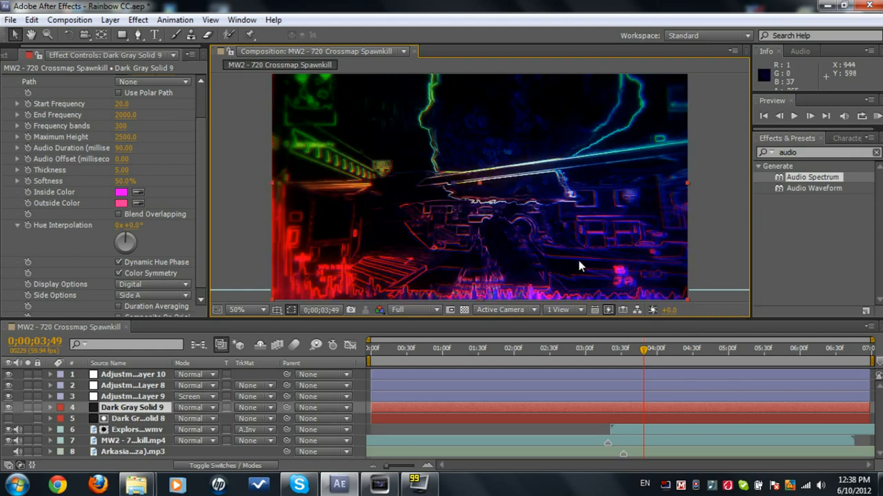
mouse_move(365, 121)
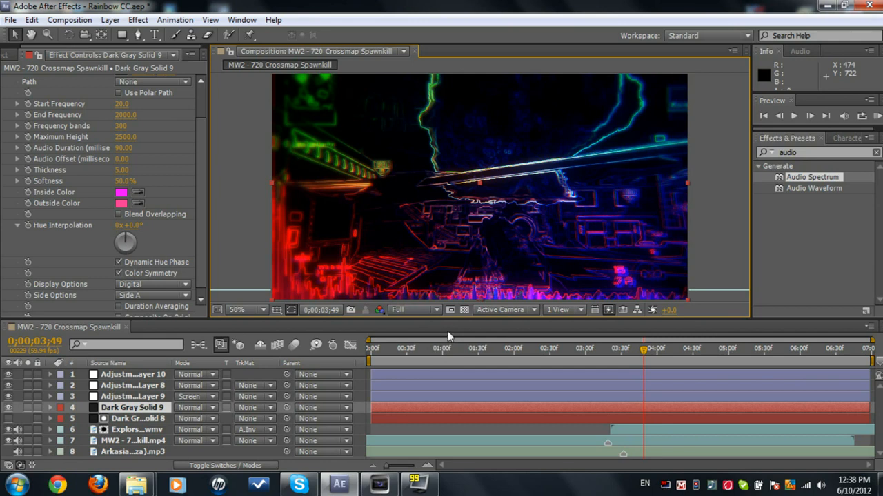
mouse_move(449, 336)
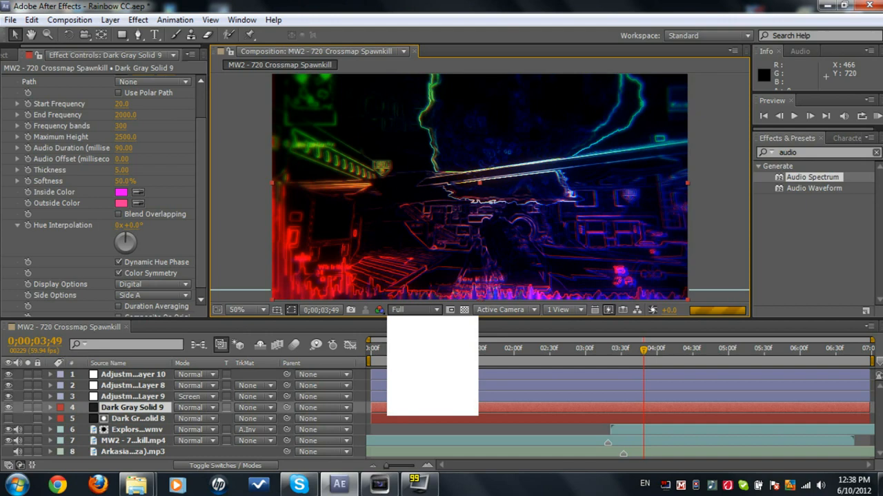
click(412, 310)
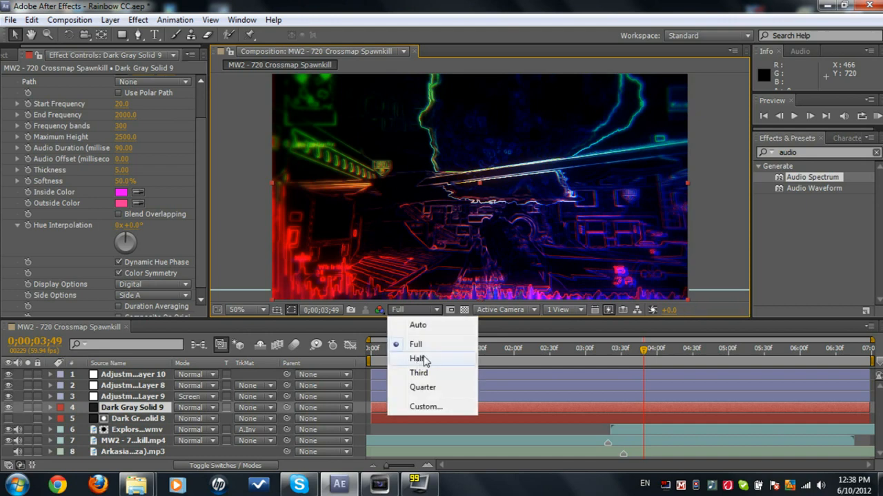
click(417, 358)
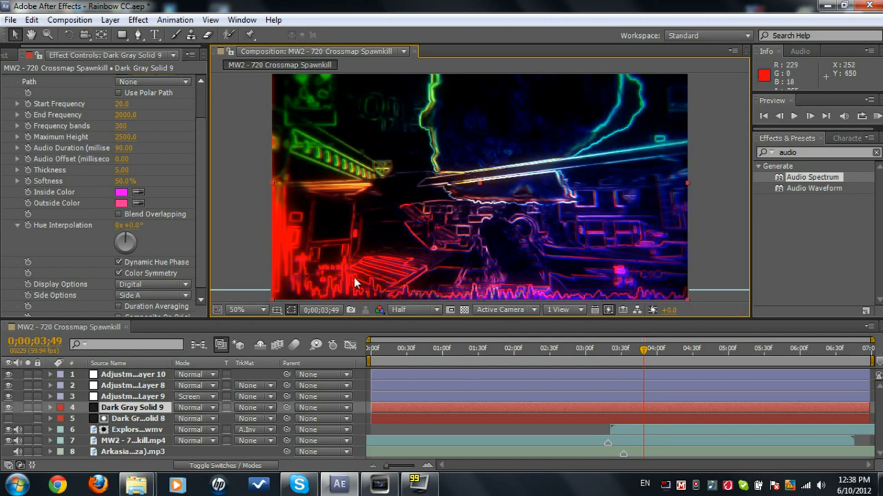
mouse_move(607, 155)
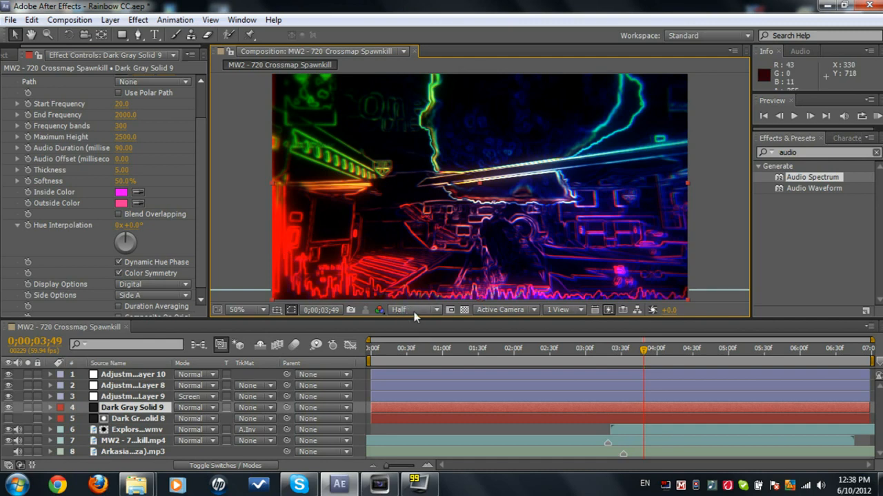
click(135, 430)
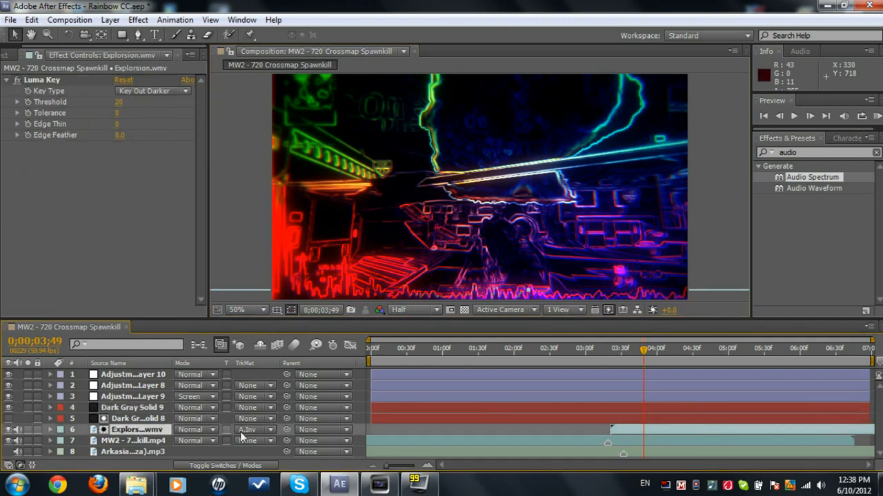
mouse_move(575, 207)
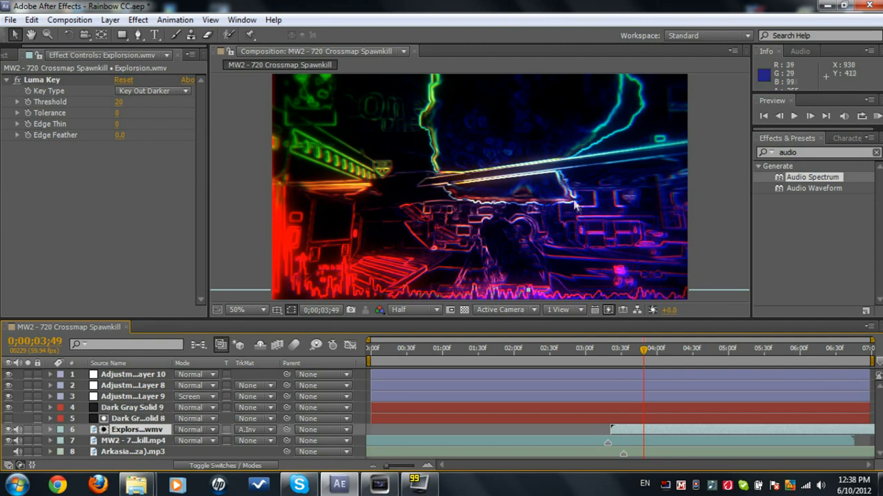
mouse_move(81, 413)
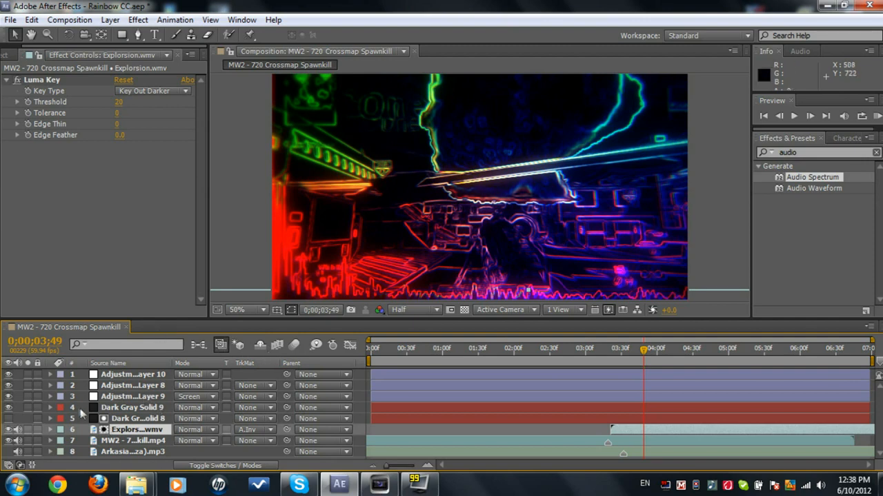
click(131, 397)
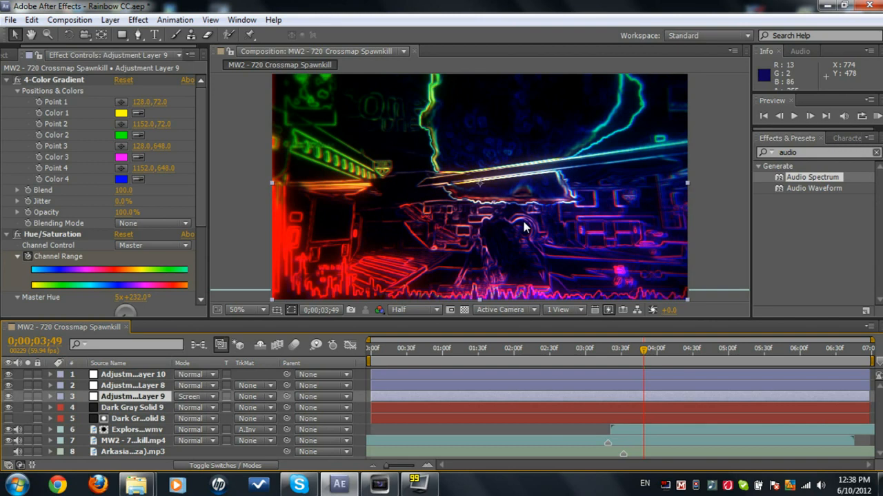